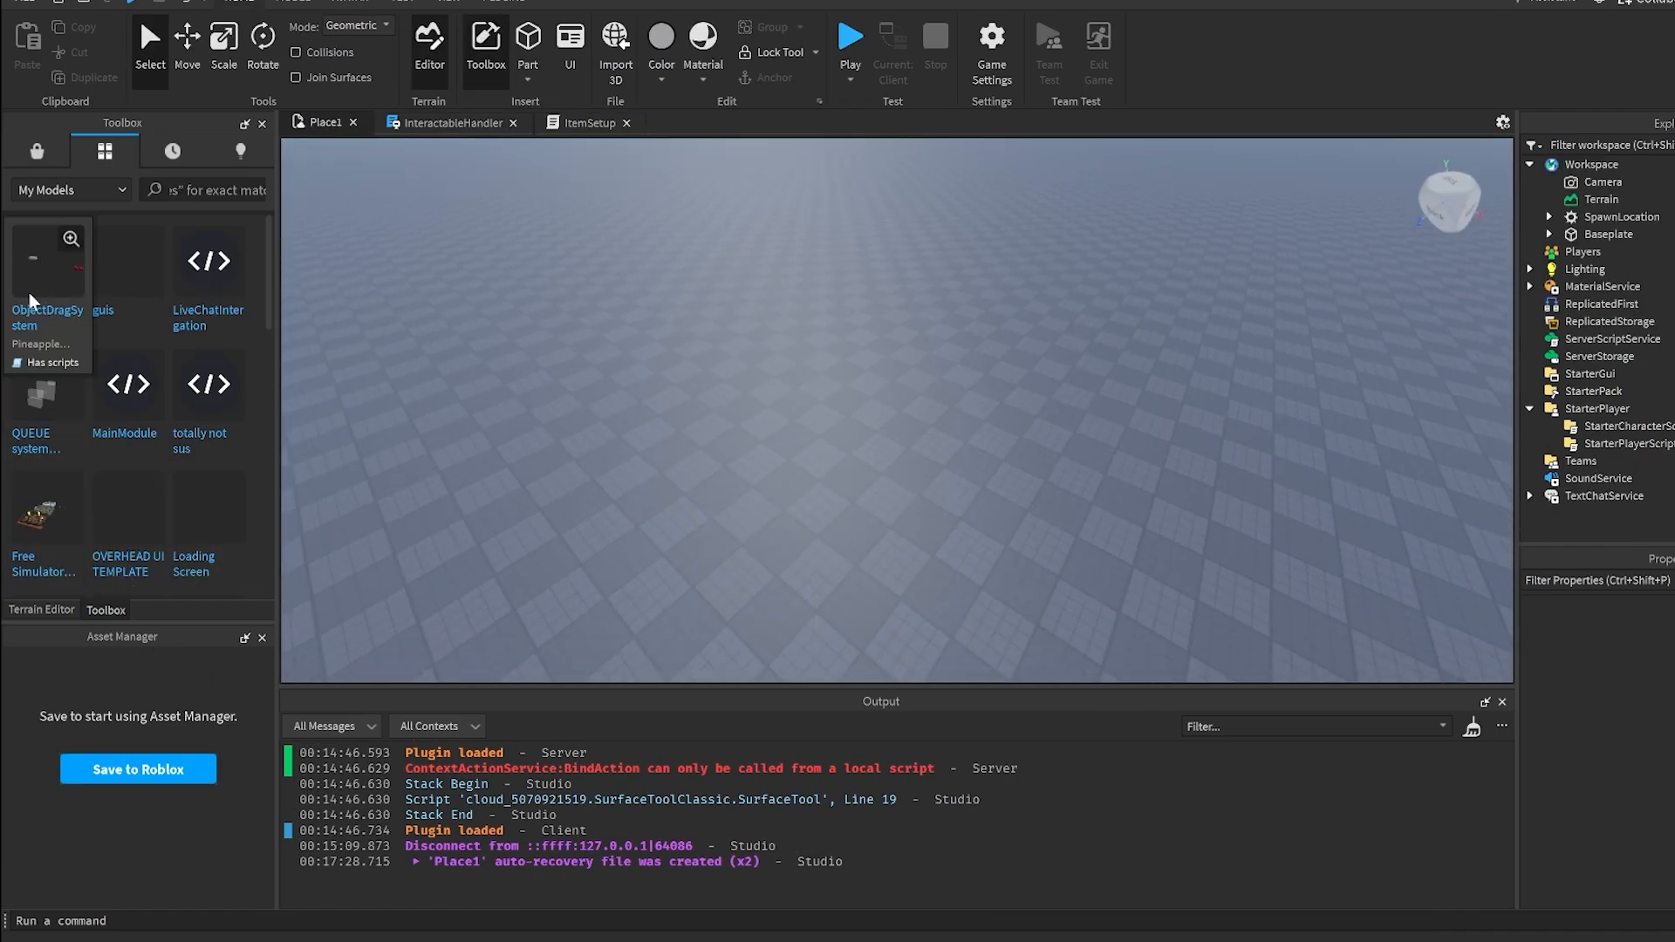
{"action": "mouse_move", "coordinate": [75, 279]}
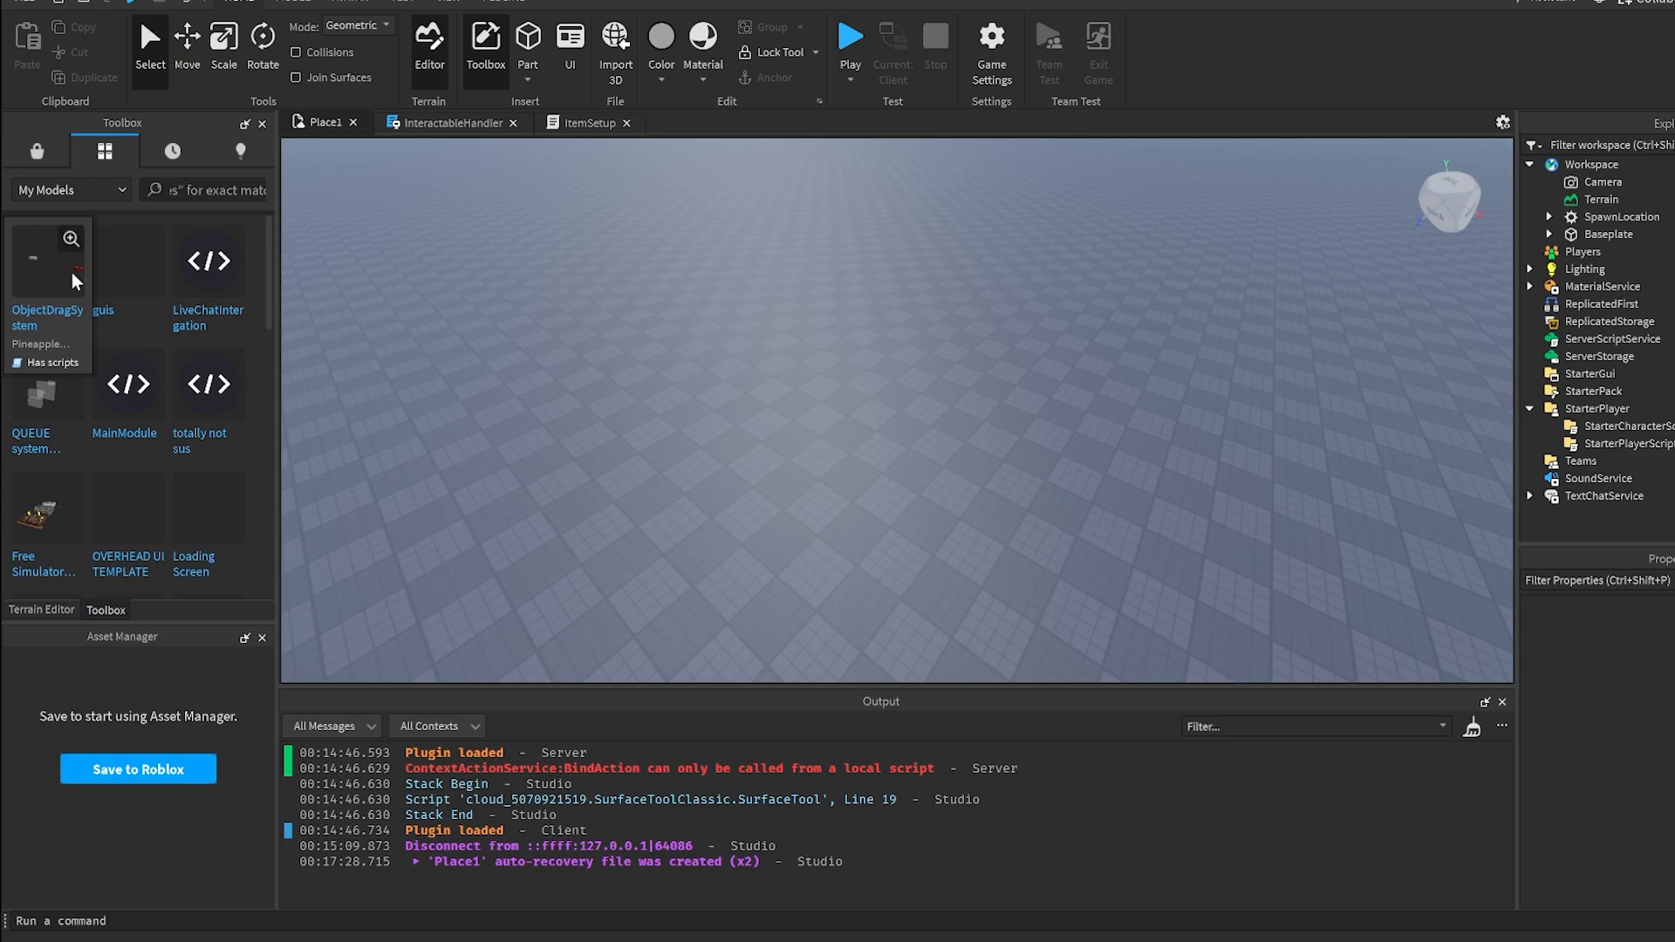
- Insert the ObjectDragSystem model from My Models into the workspace, accepting the scripts warning
{"action": "left_click", "coordinate": [46, 260]}
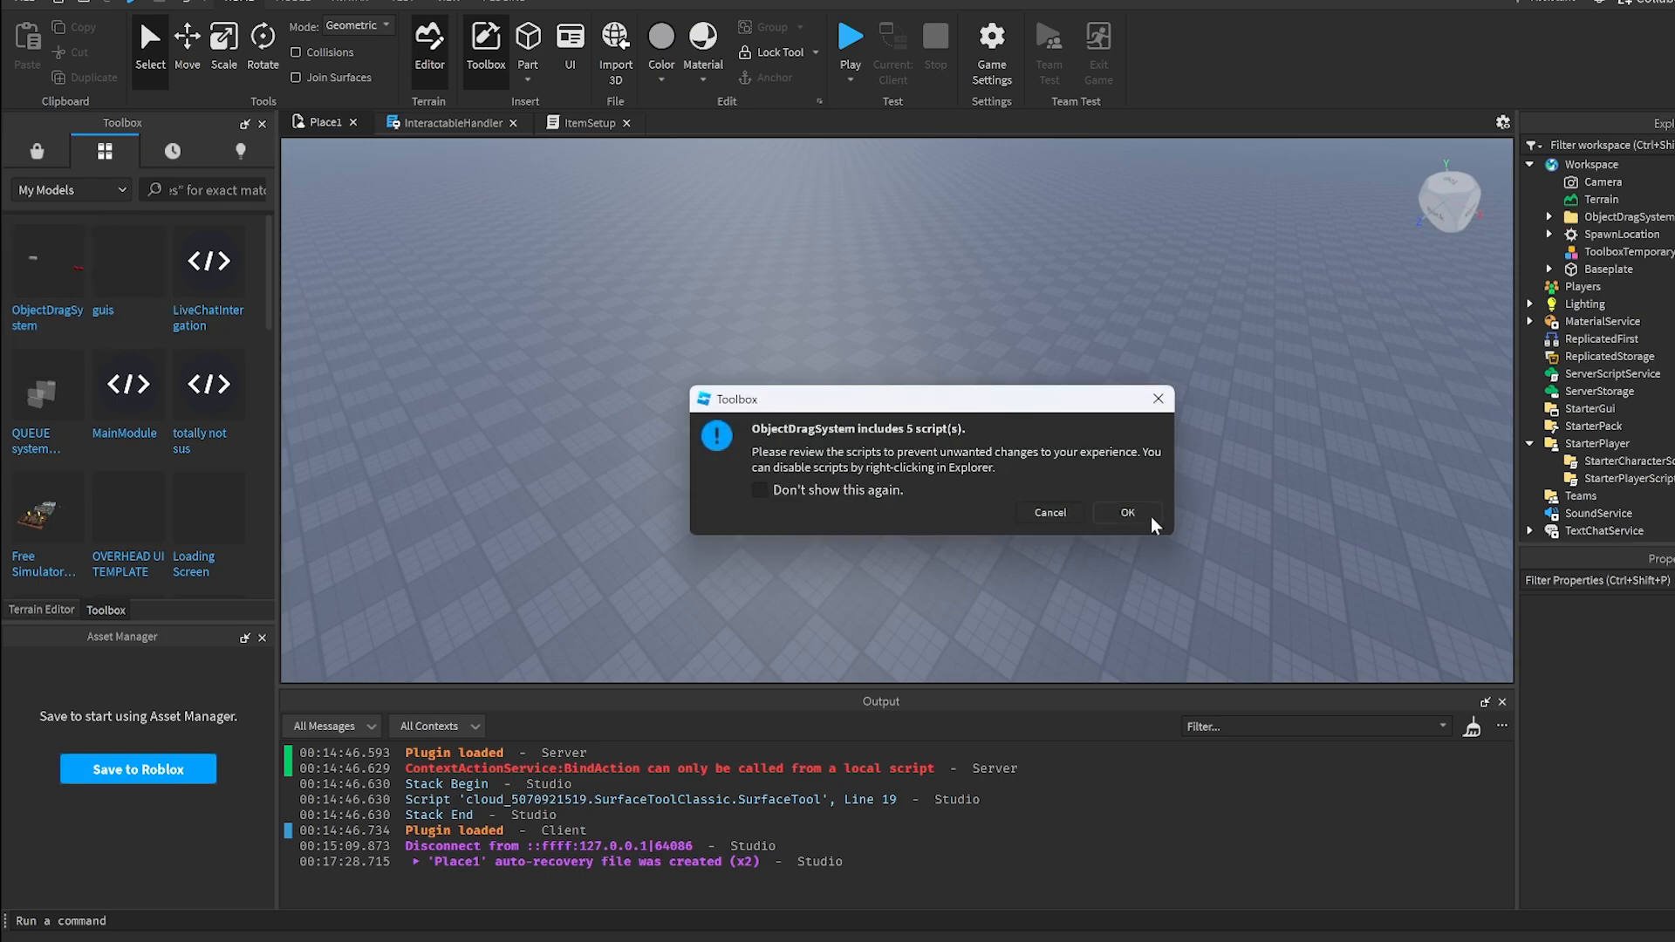
{"action": "left_click", "coordinate": [1126, 513]}
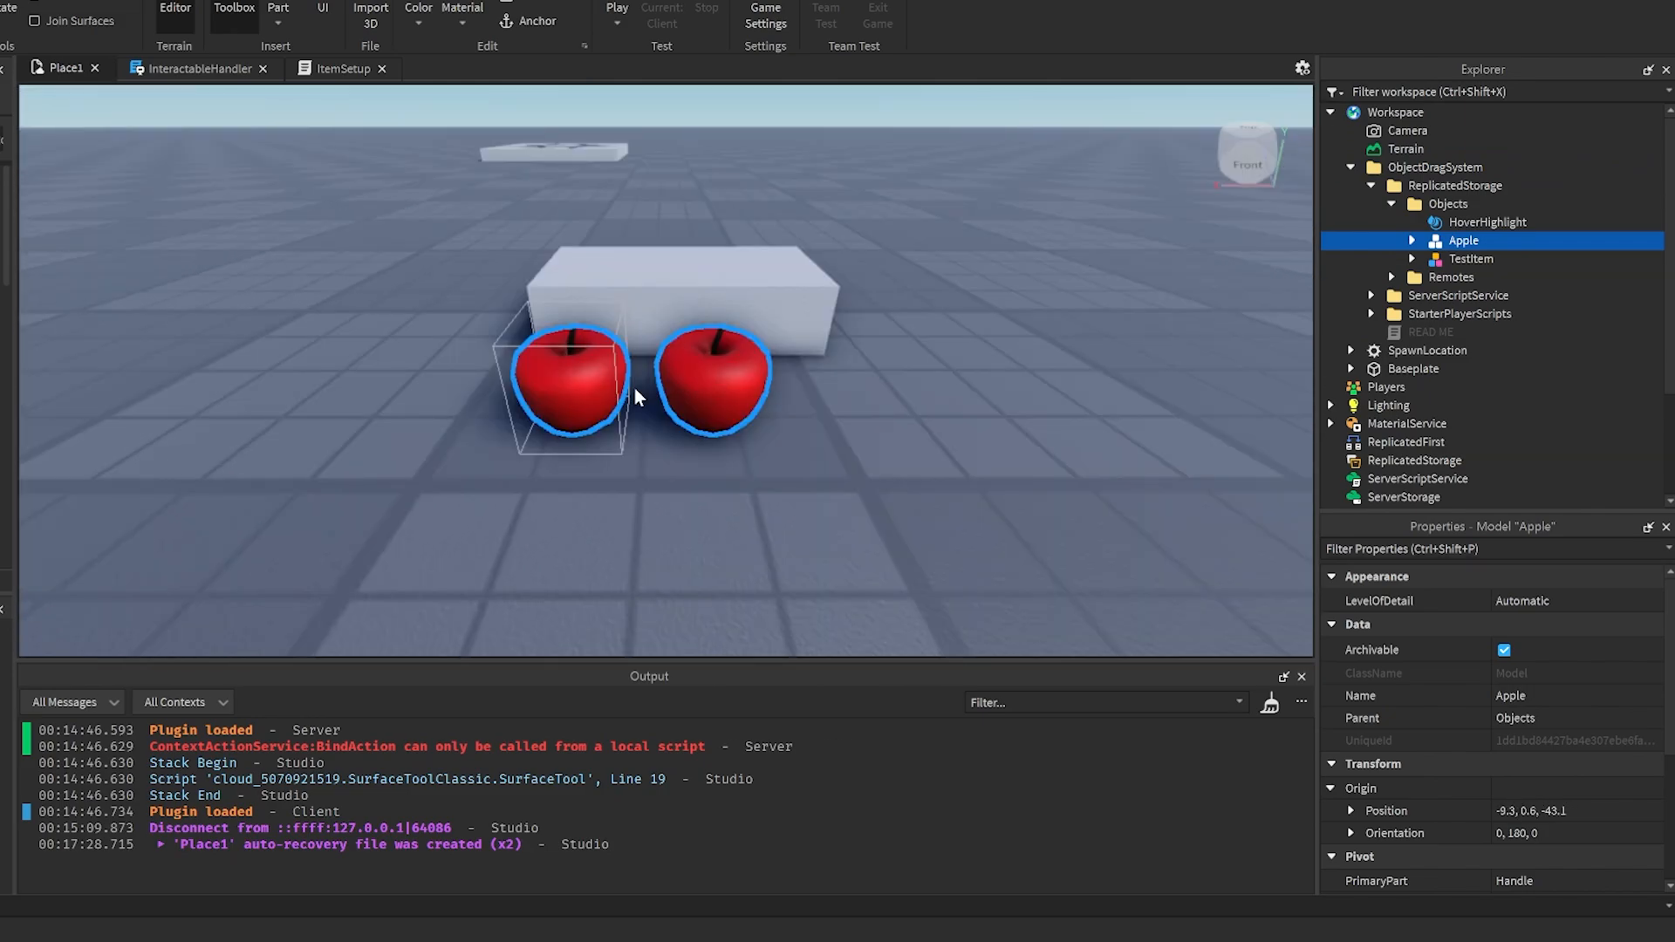
- Distribute the system's Objects, Remotes and handler scripts into ReplicatedStorage, ServerScriptService and StarterPlayerScripts, then playtest picking up an apple
{"action": "left_click", "coordinate": [1473, 258]}
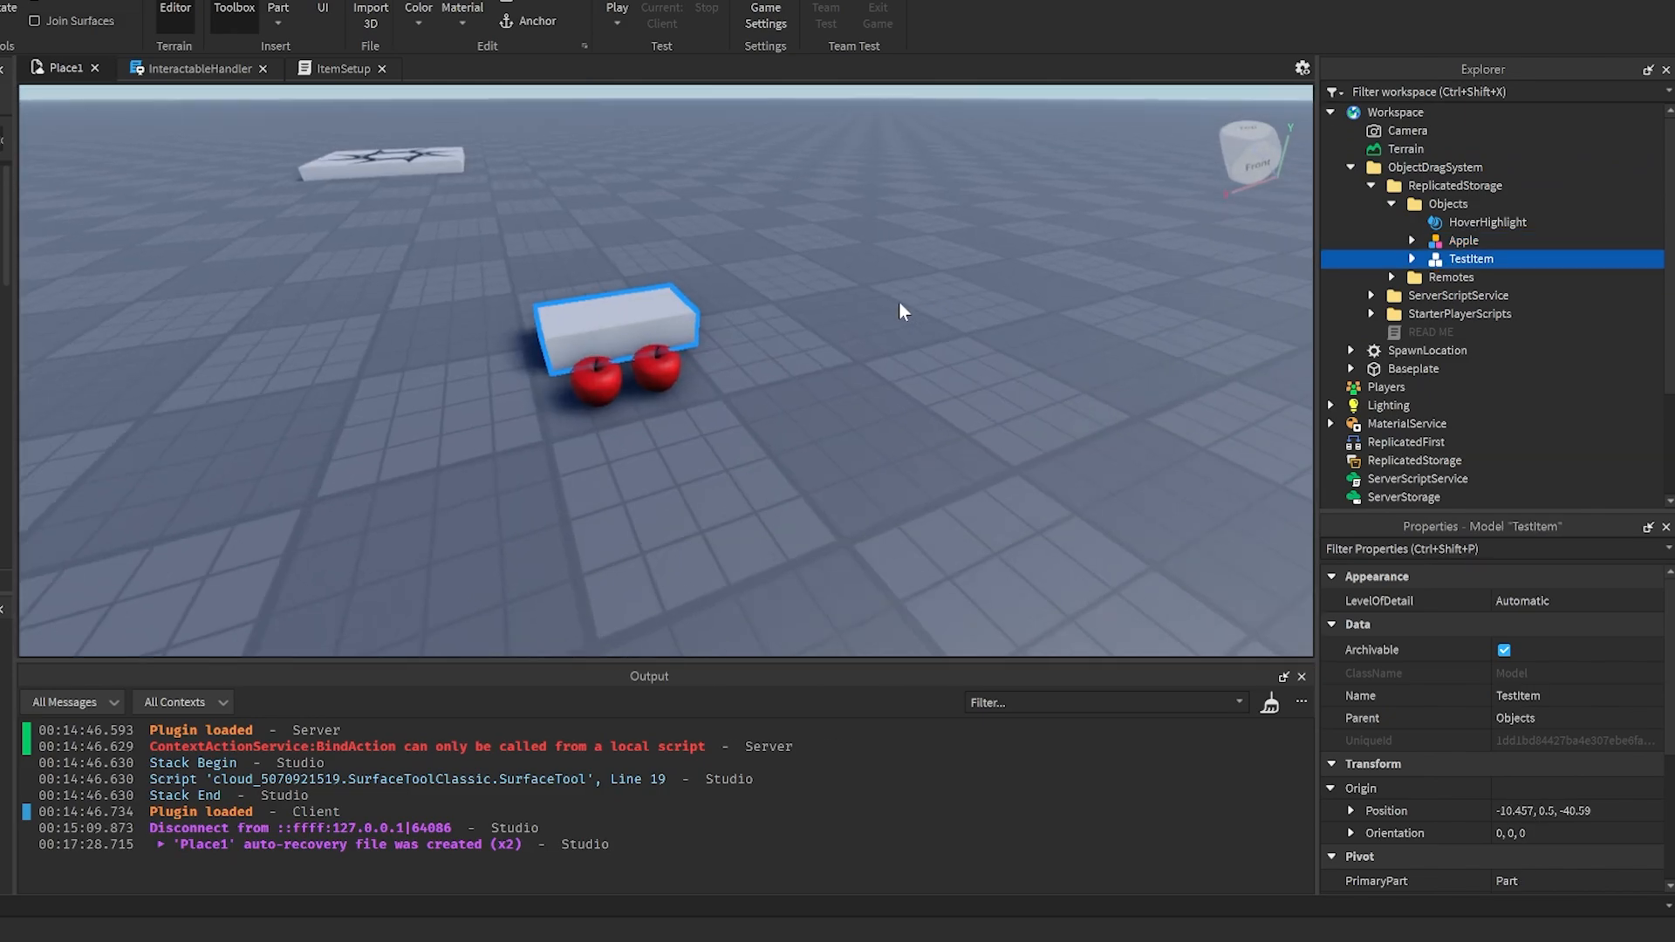
{"action": "left_click", "coordinate": [1373, 185]}
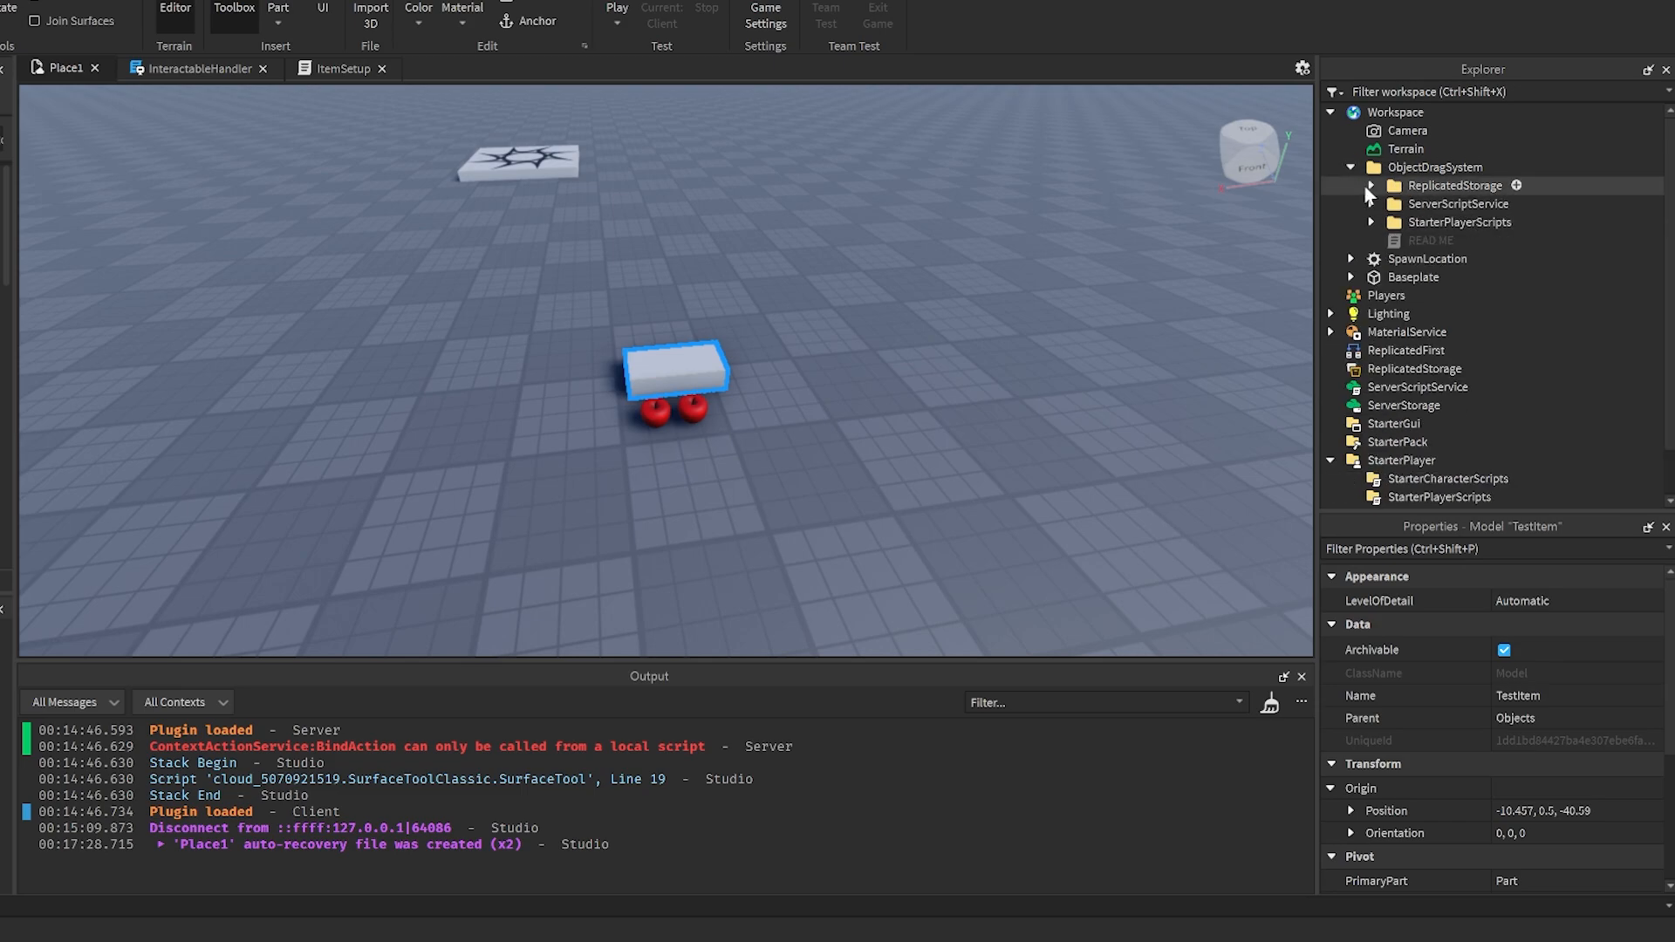
{"action": "left_click", "coordinate": [1370, 185]}
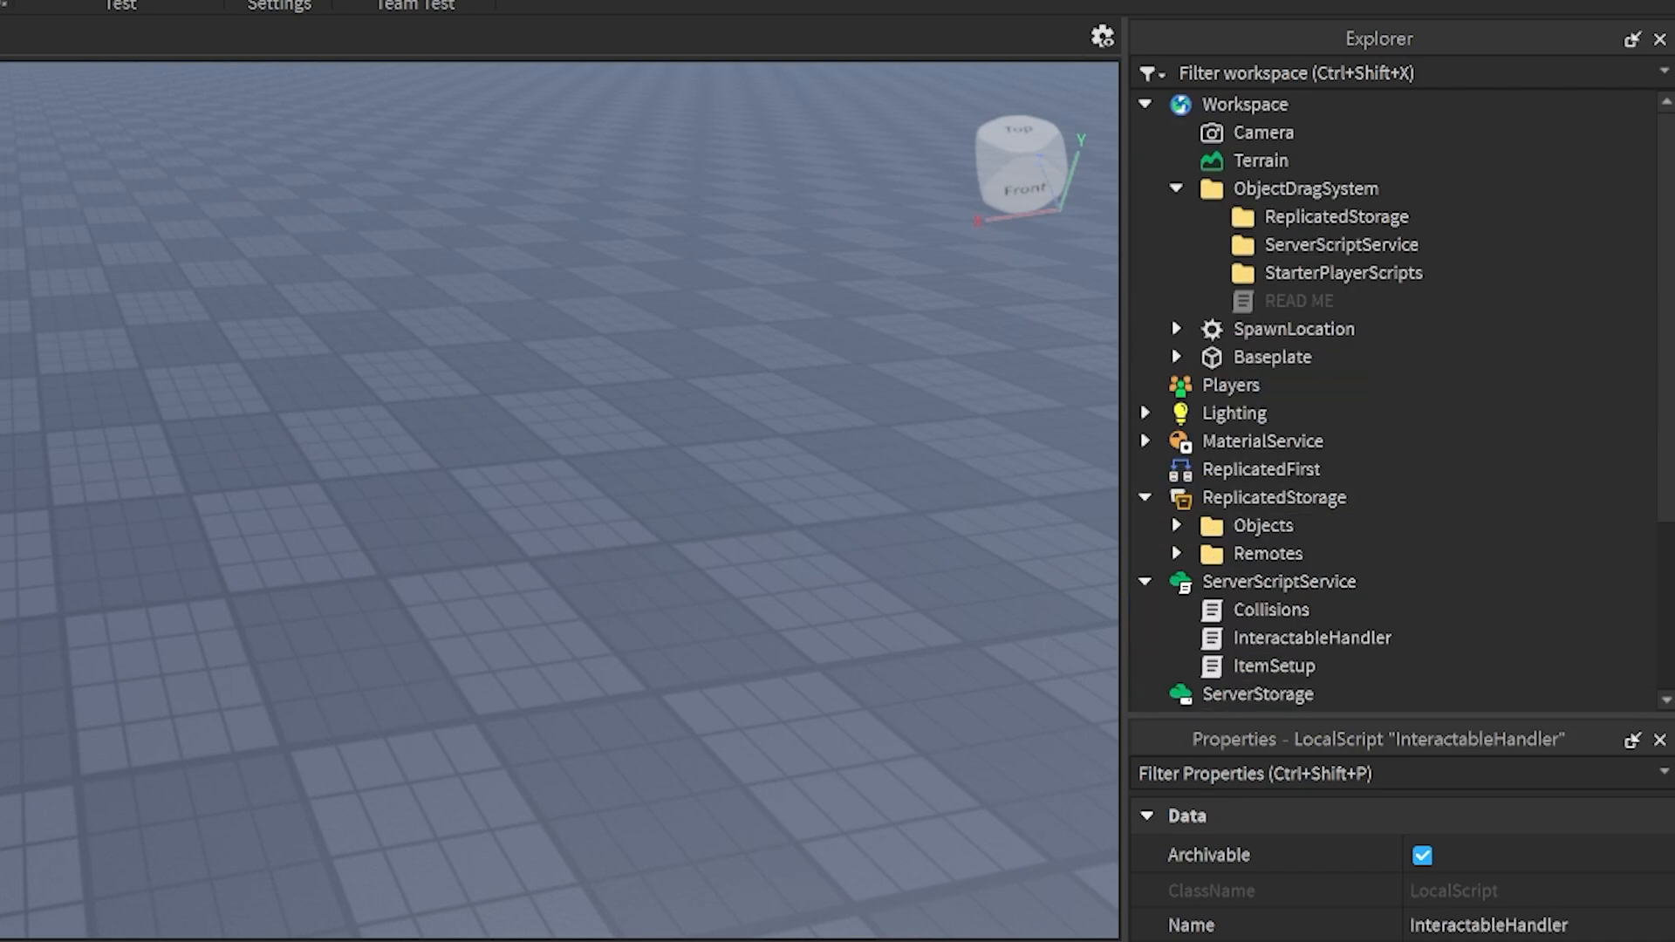
{"action": "left_click", "coordinate": [889, 26]}
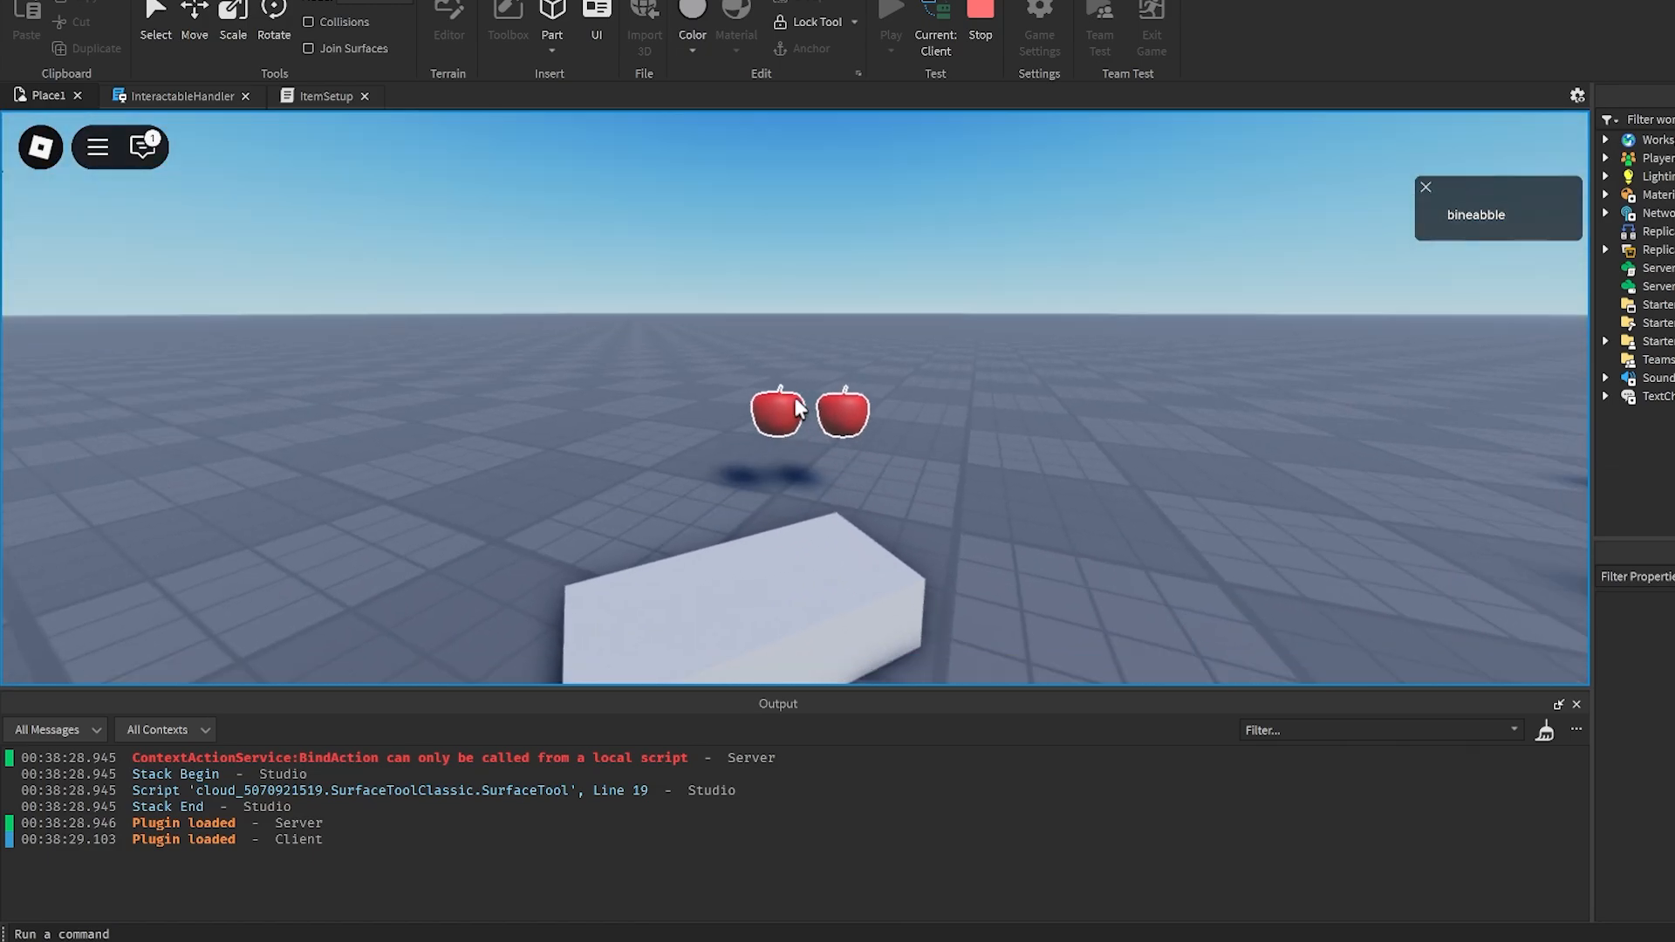
{"action": "left_click", "coordinate": [977, 13]}
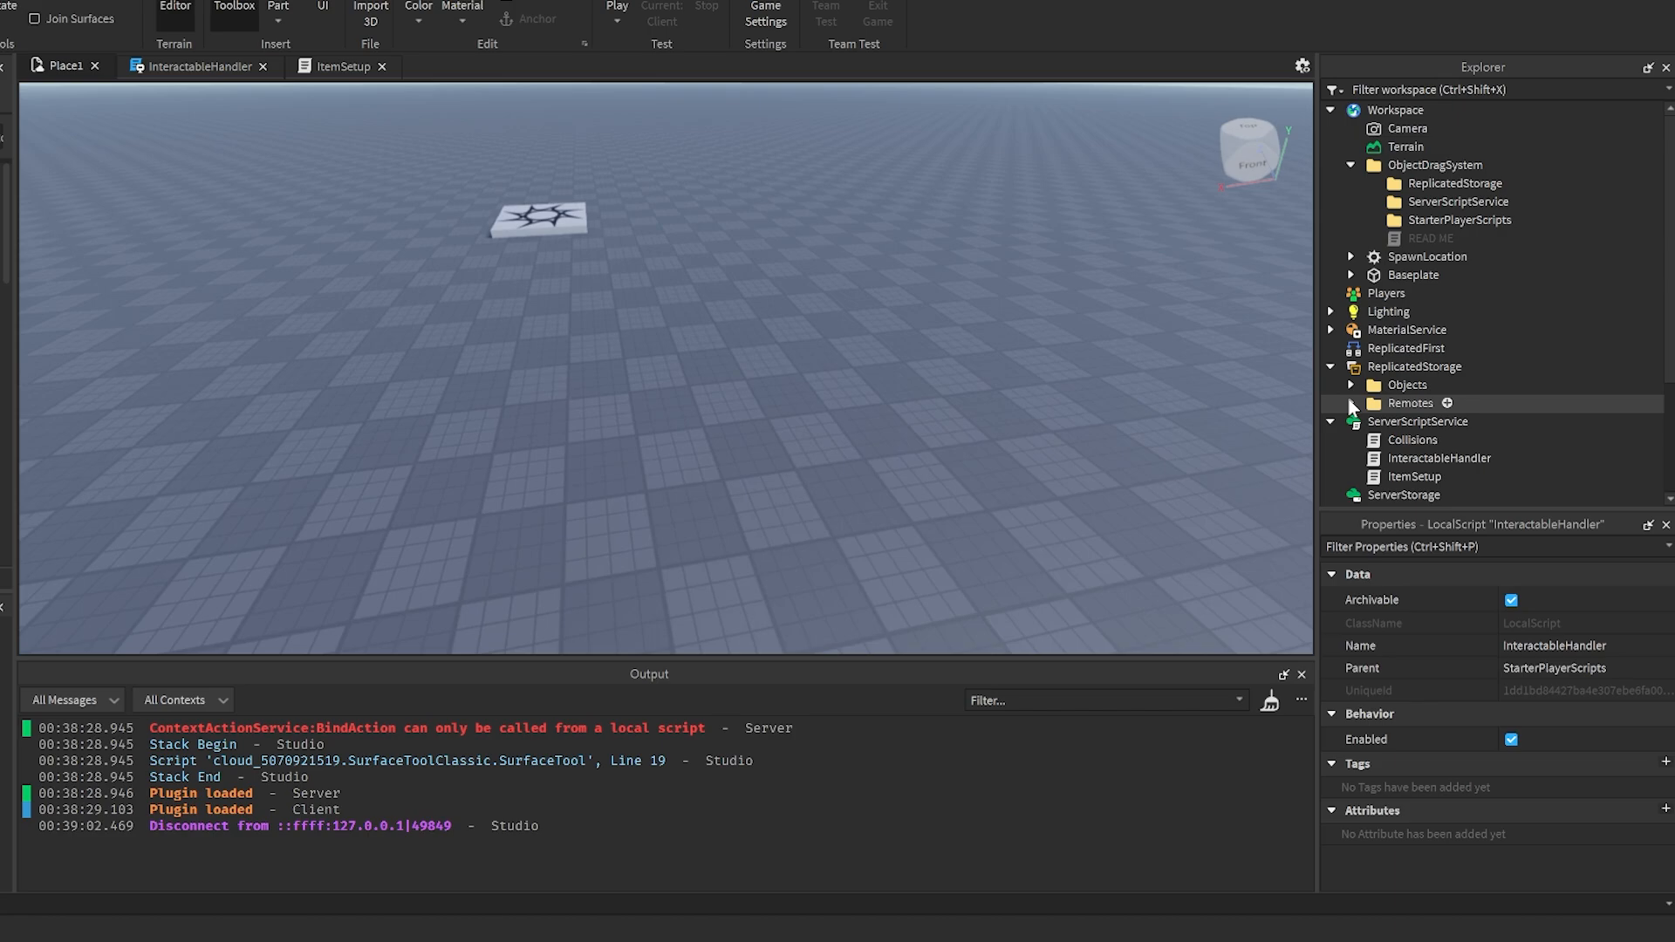
- Model a Cross after the Apple sample: a model holding a Pickup StringValue and two block parts
{"action": "left_click", "coordinate": [1350, 383]}
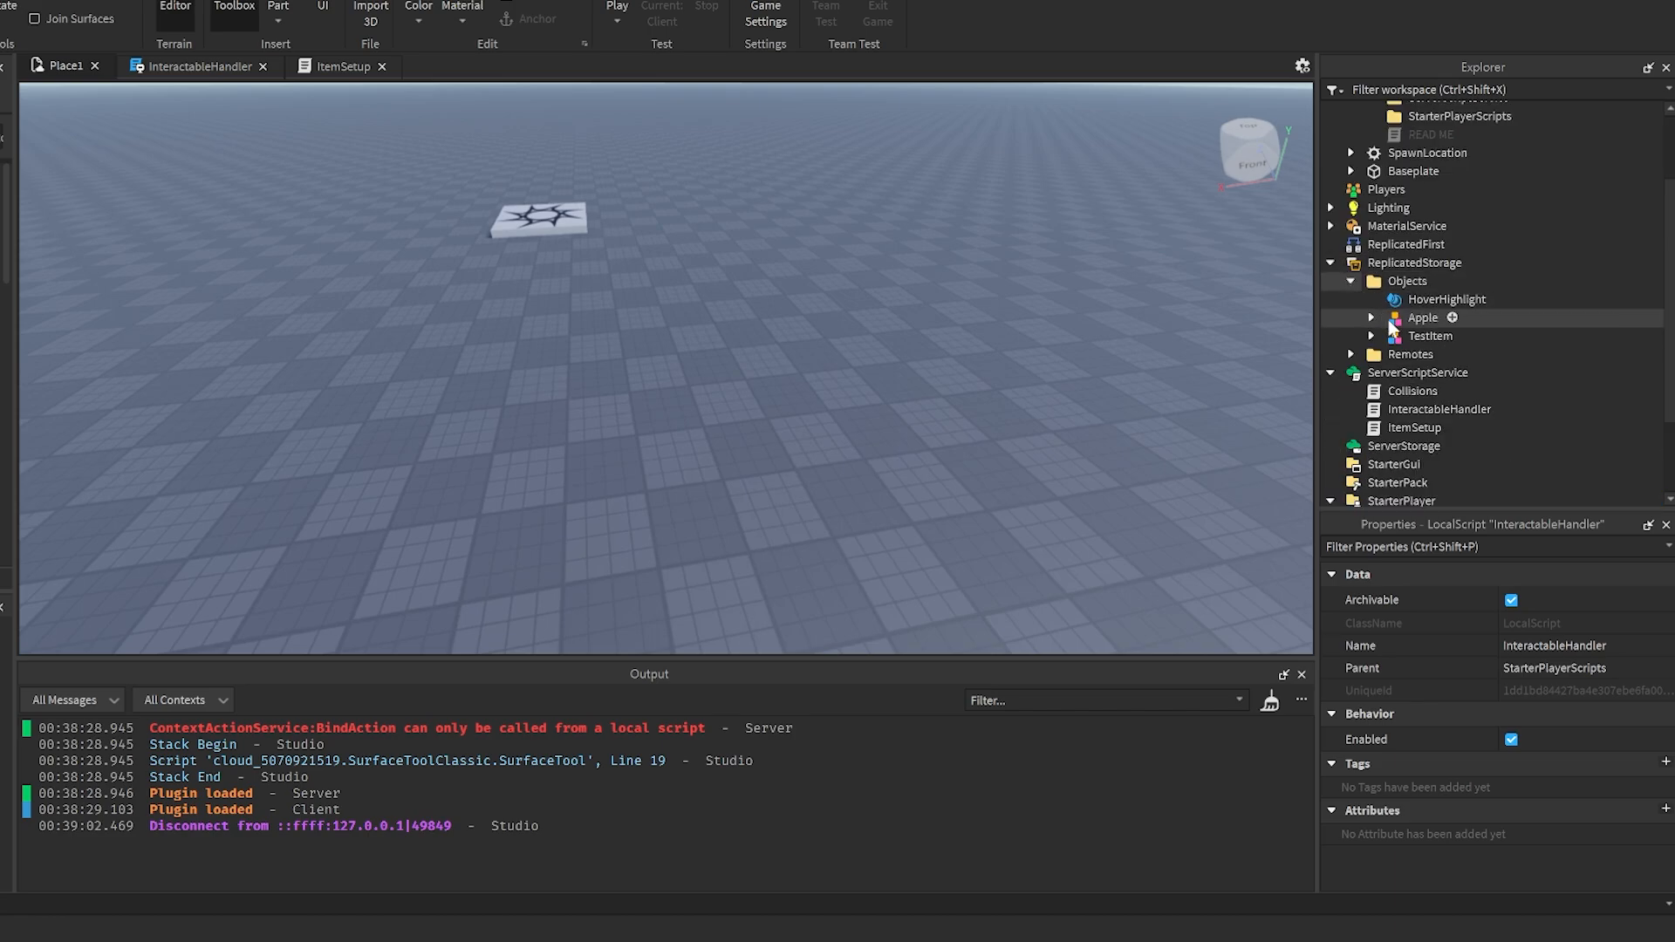
{"action": "left_click", "coordinate": [1428, 335]}
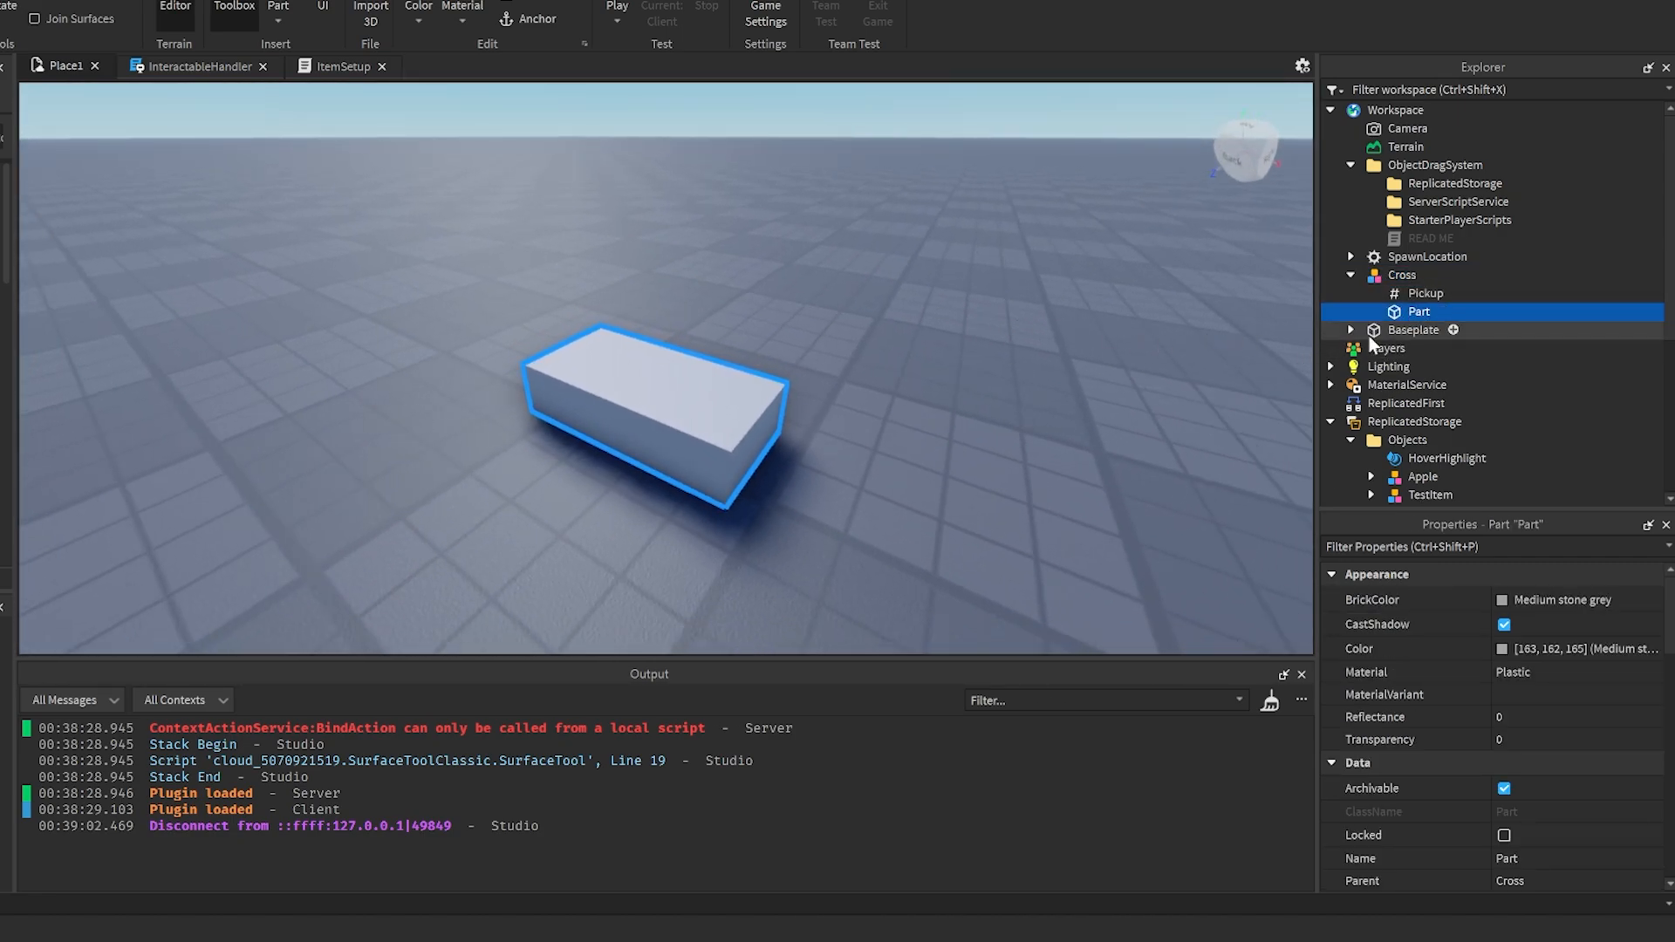
{"action": "left_click", "coordinate": [1425, 293]}
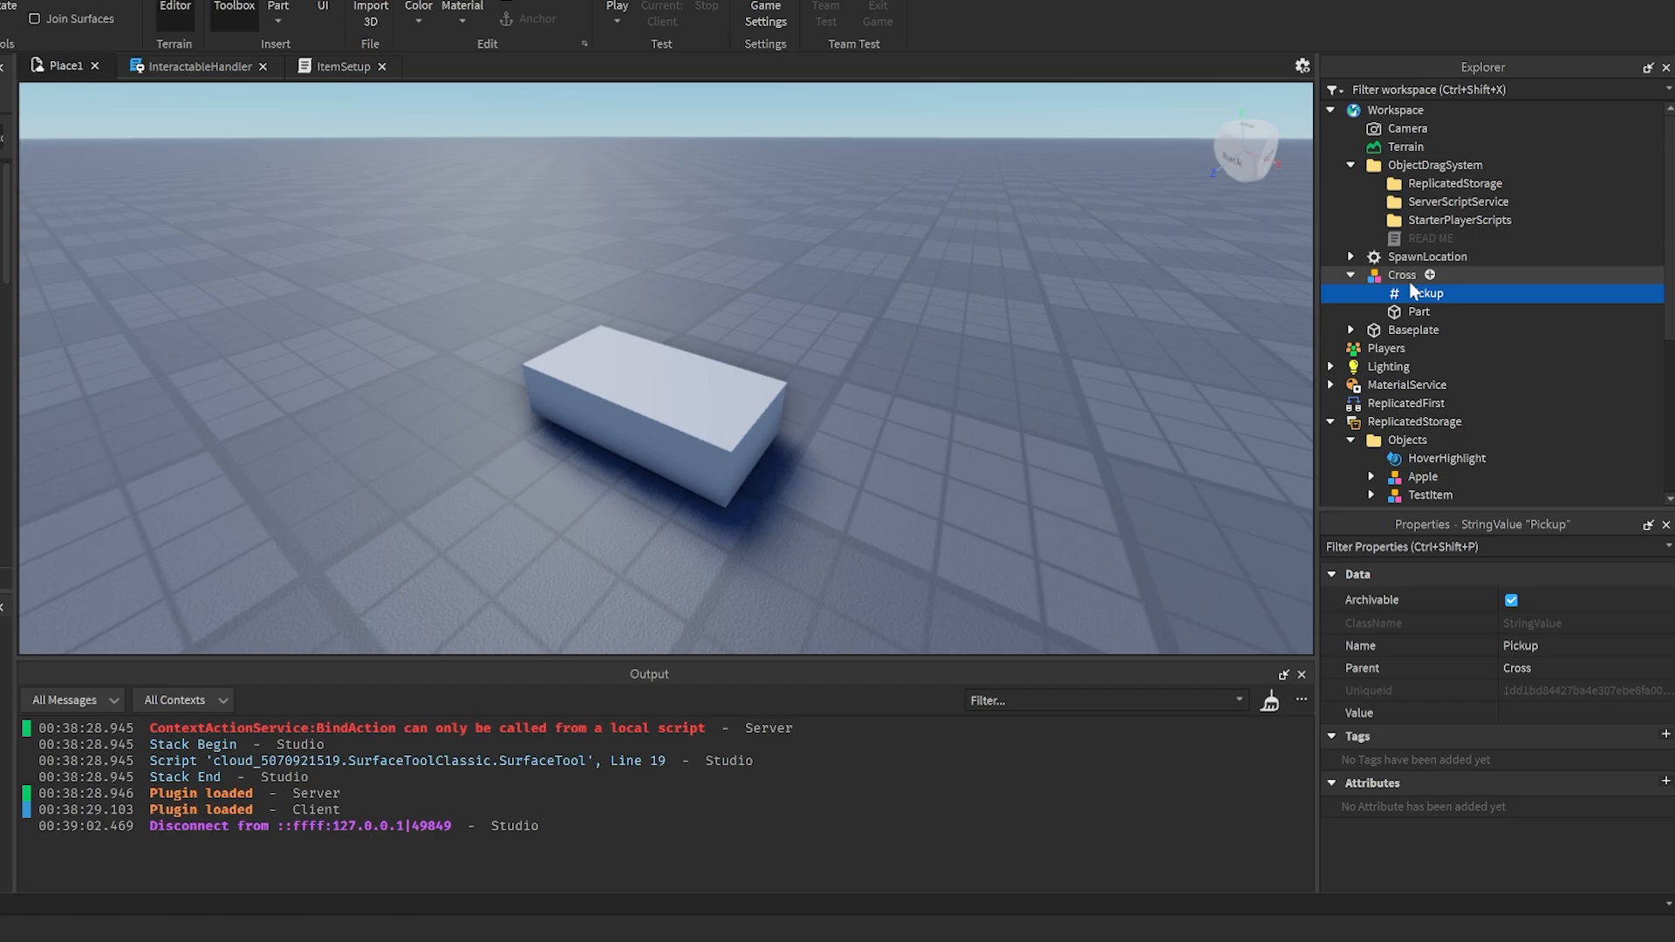
{"action": "left_click", "coordinate": [1420, 311]}
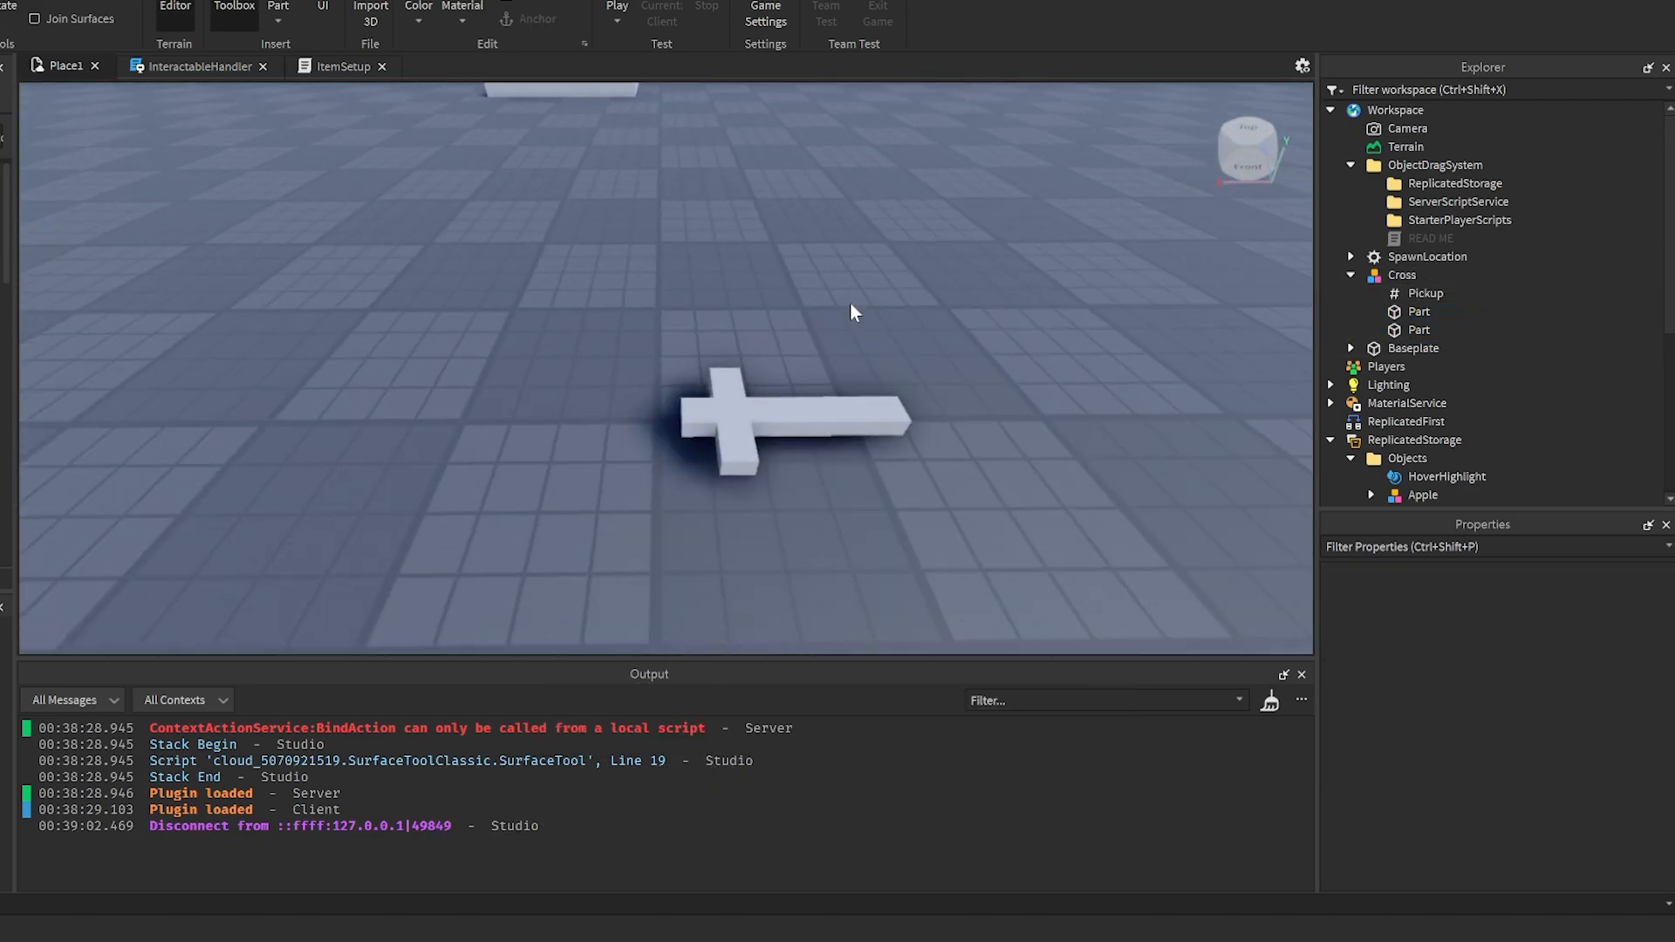
- Weld the Cross's two parts with Weld All and uncheck Anchored so it can be carried
{"action": "left_click", "coordinate": [748, 417]}
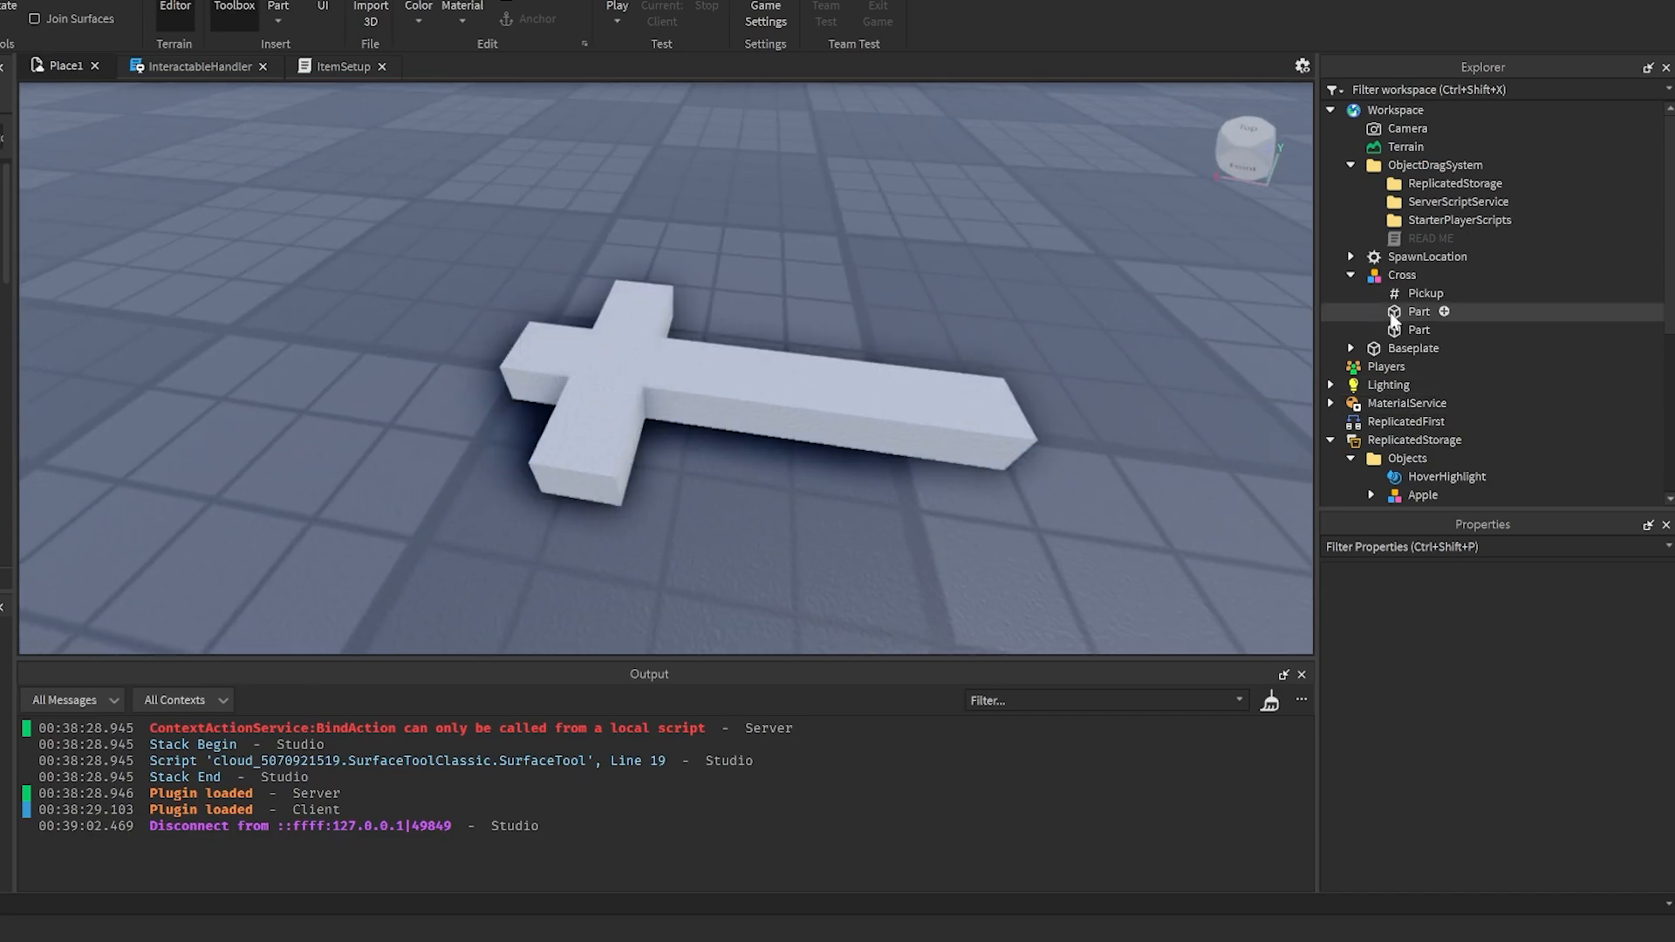
{"action": "left_click", "coordinate": [1419, 330]}
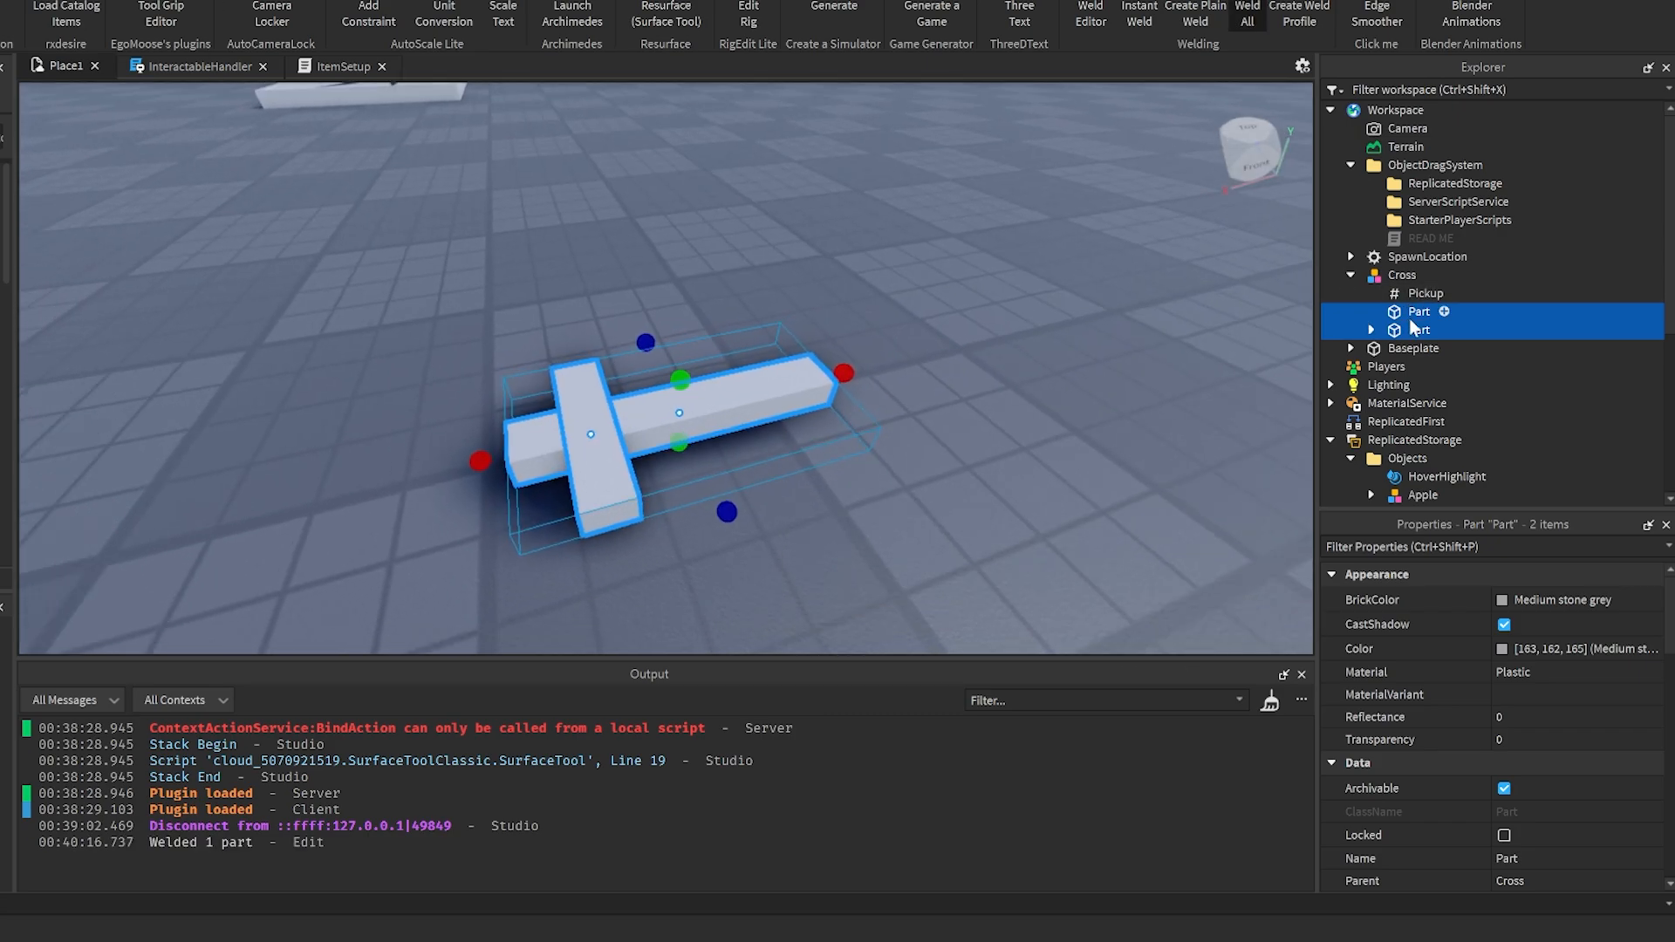
{"action": "scroll", "scroll_direction": "down", "scroll_amount": 3}
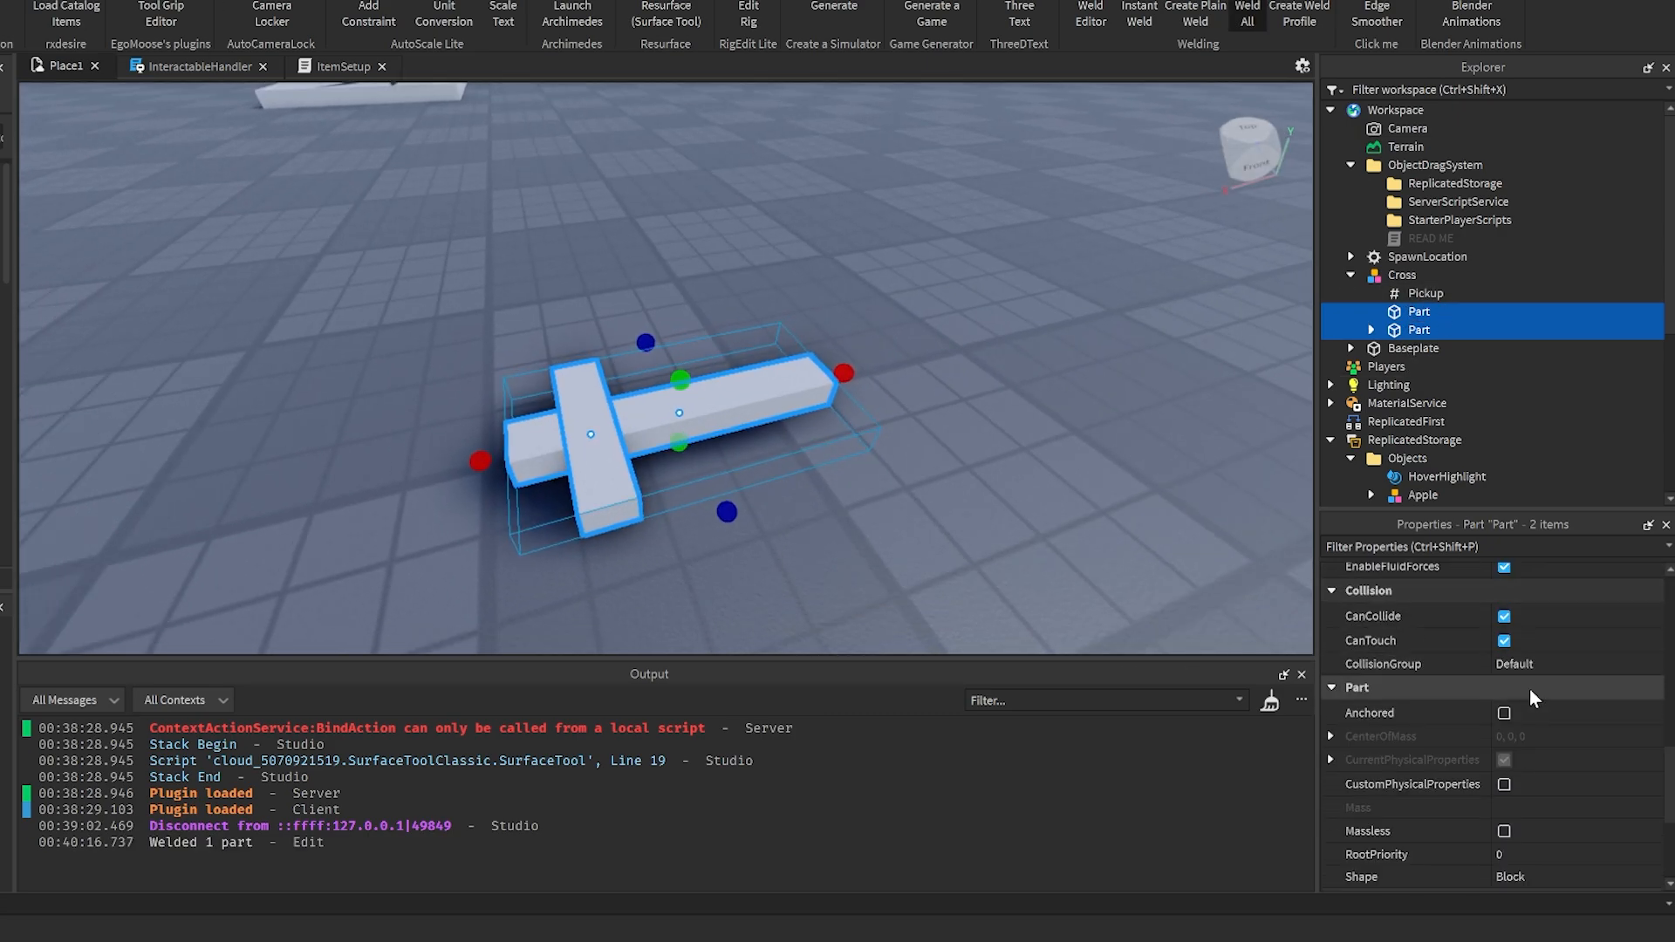
{"action": "left_click", "coordinate": [1506, 713]}
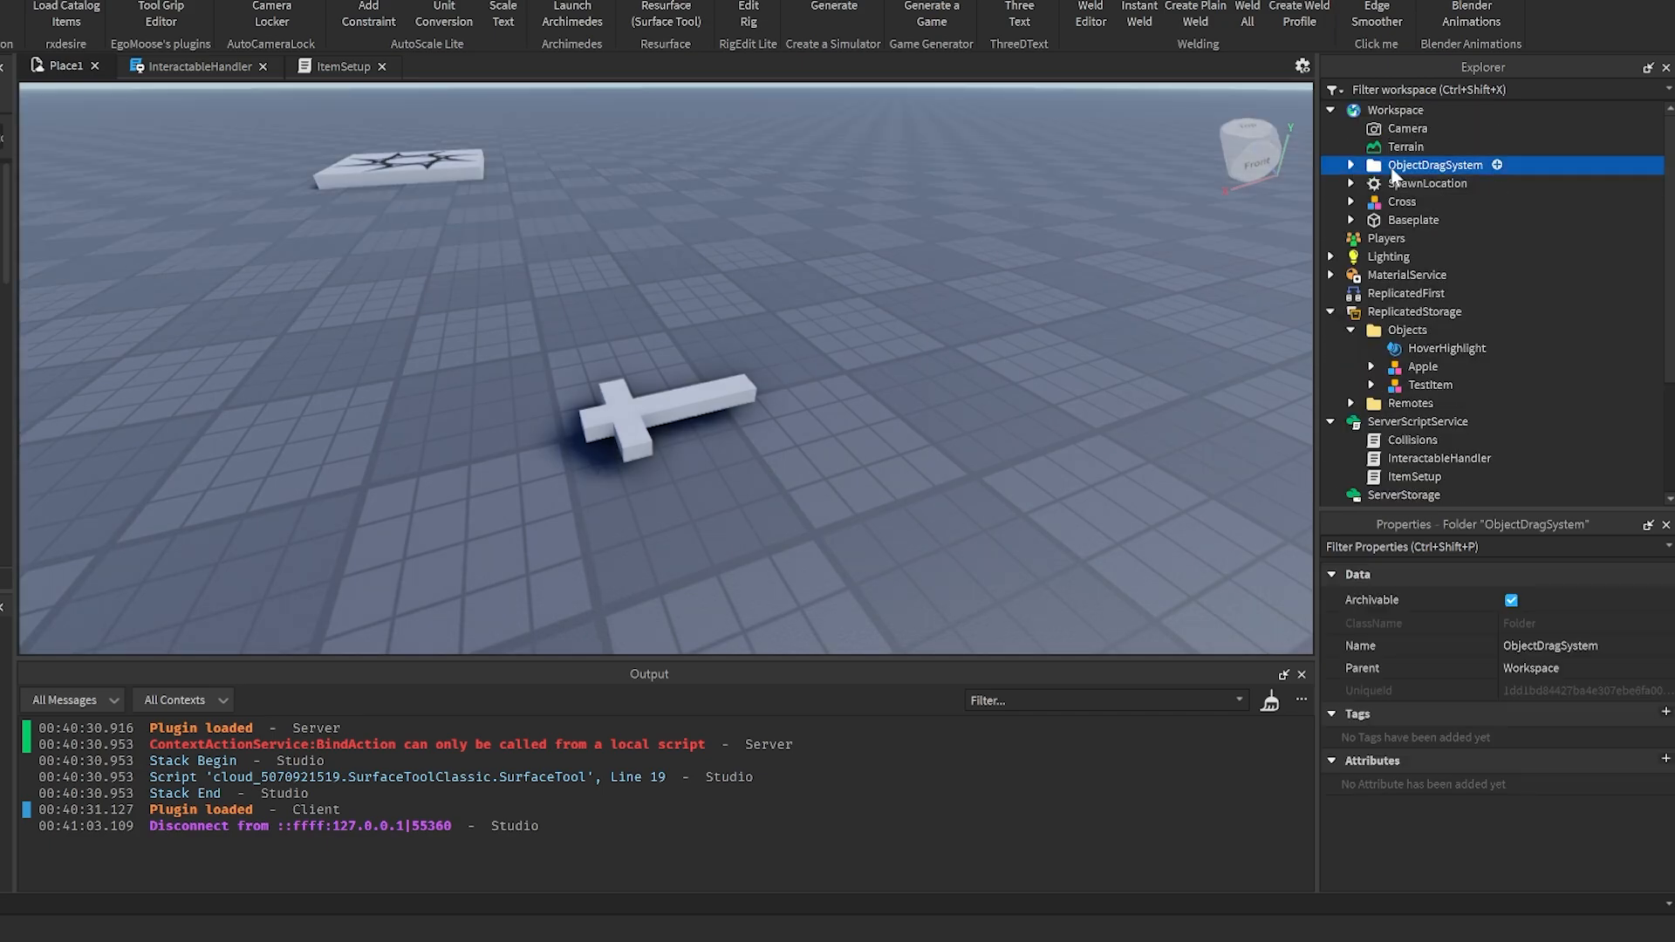
{"action": "scroll", "scroll_direction": "down", "scroll_amount": 3}
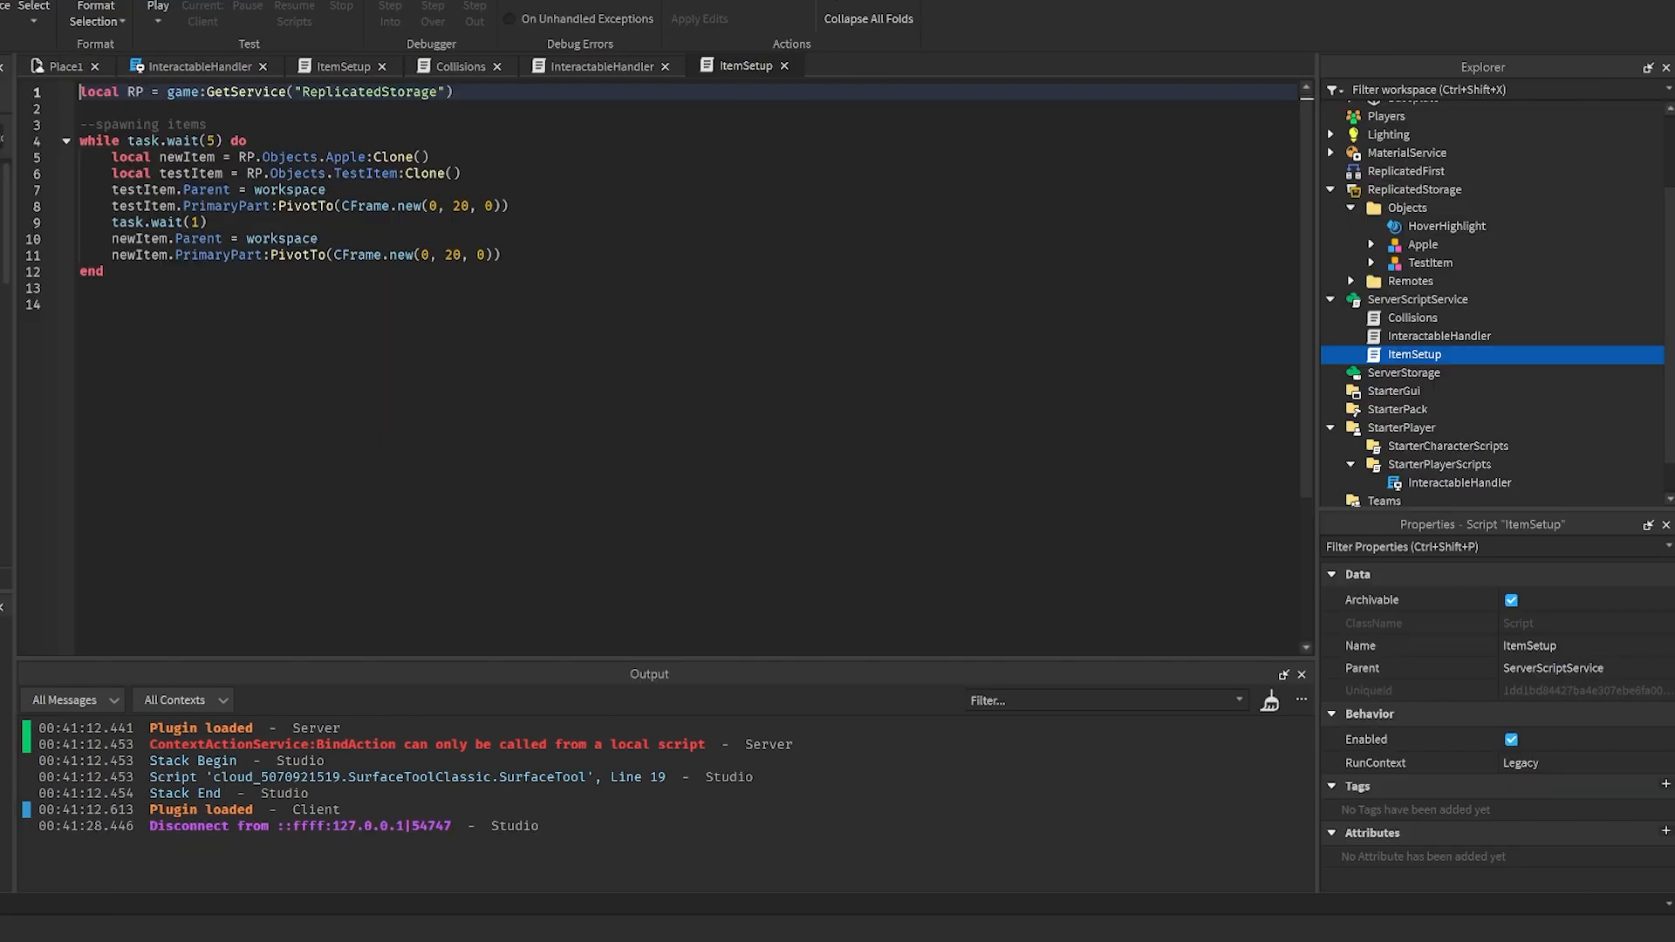
- Untick Enabled on the ItemSetup script and bring up the client InteractableHandler script
{"action": "key", "text": "ctrl+a"}
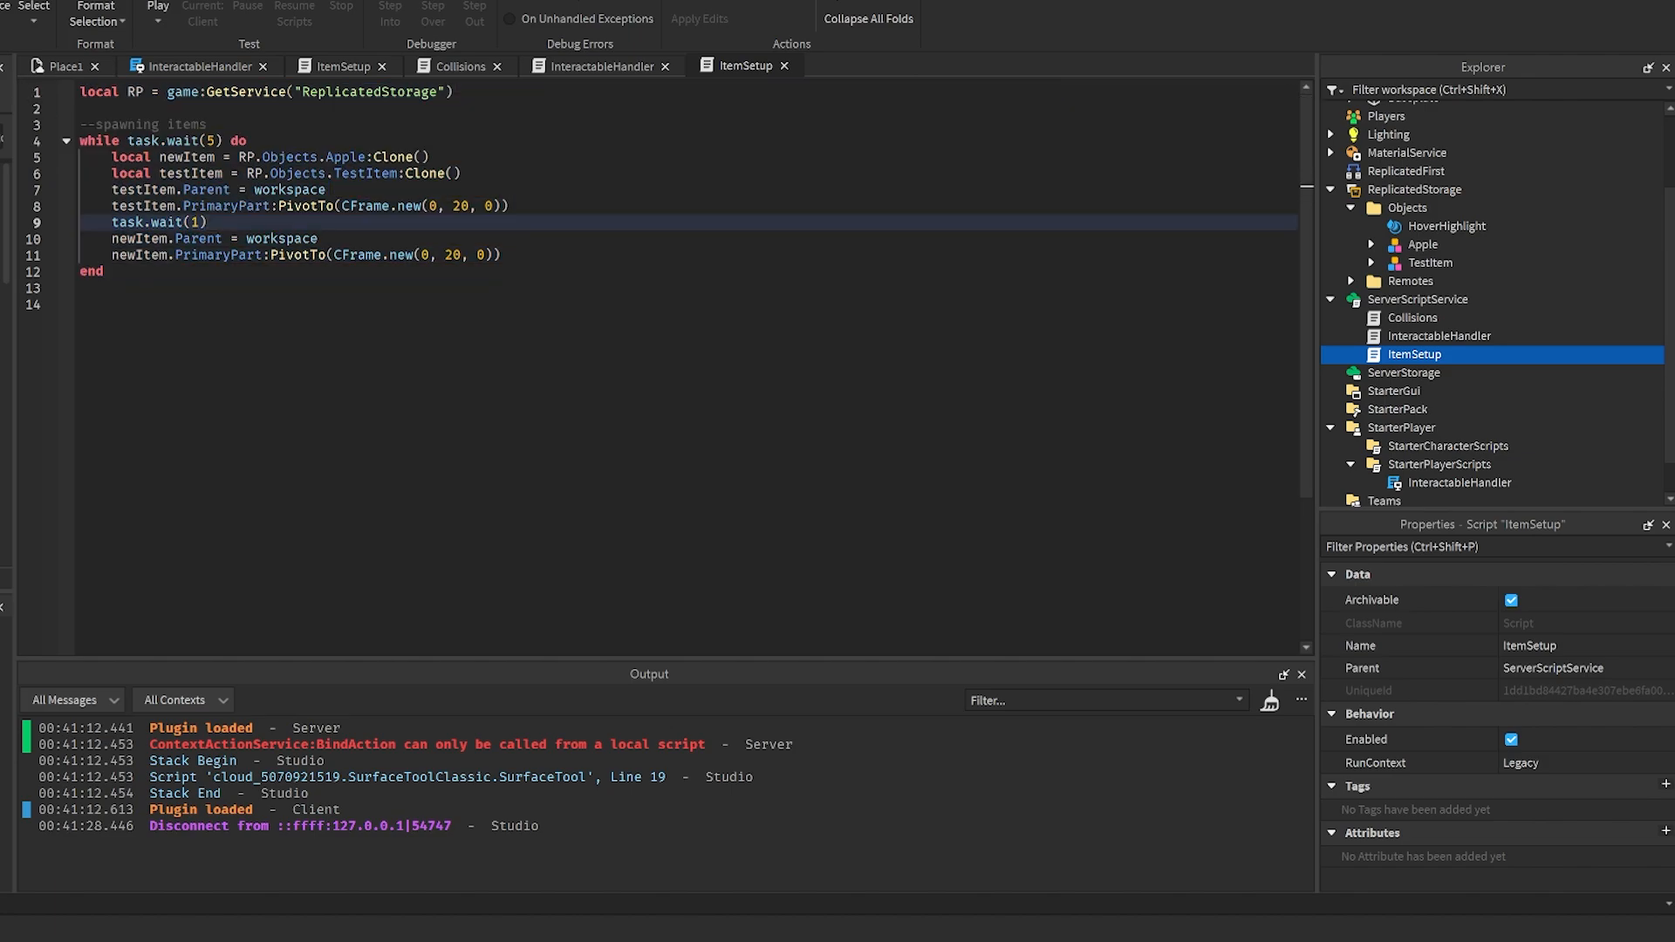
{"action": "mouse_move", "coordinate": [1395, 363]}
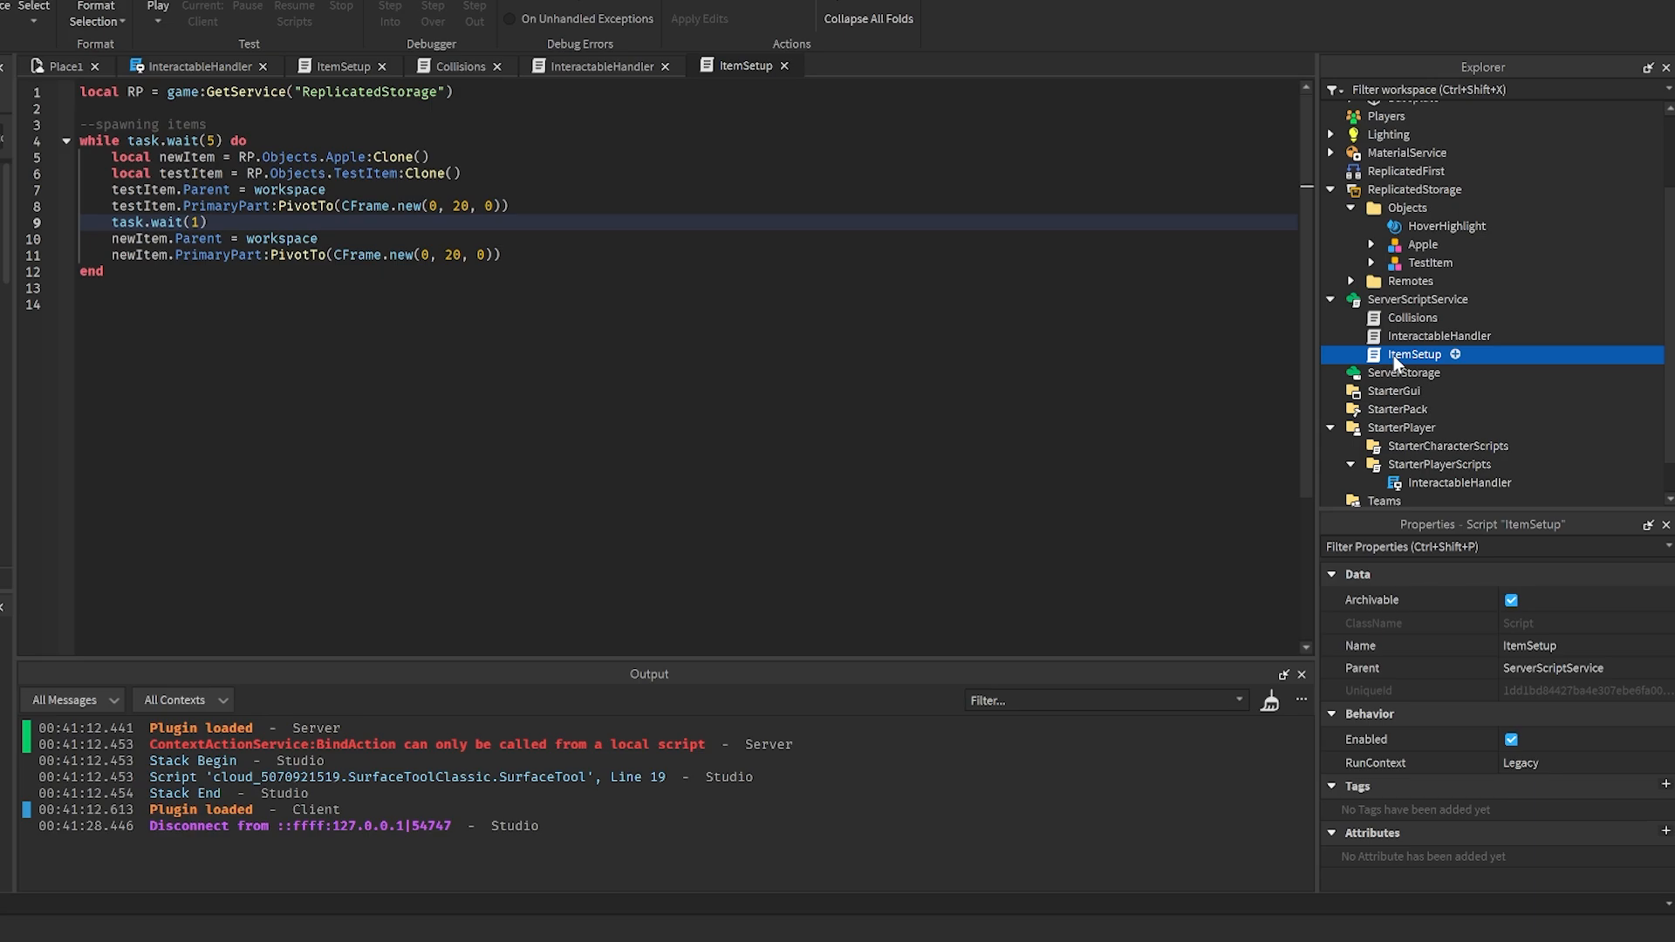
{"action": "mouse_move", "coordinate": [1443, 335]}
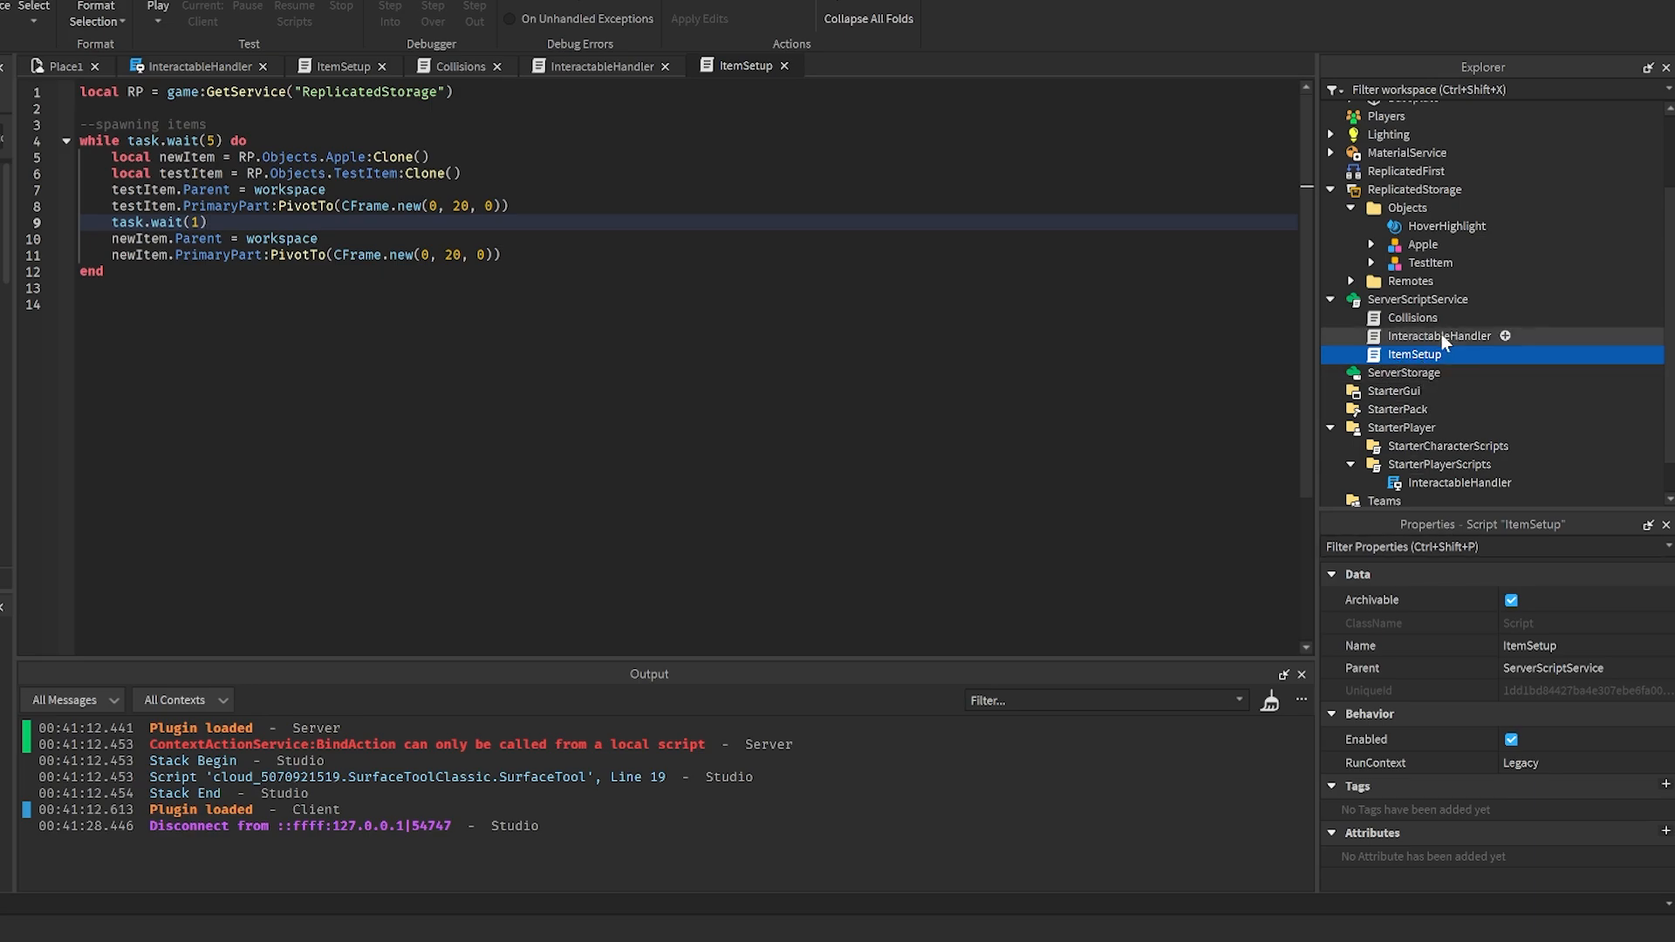
{"action": "left_click", "coordinate": [1510, 739]}
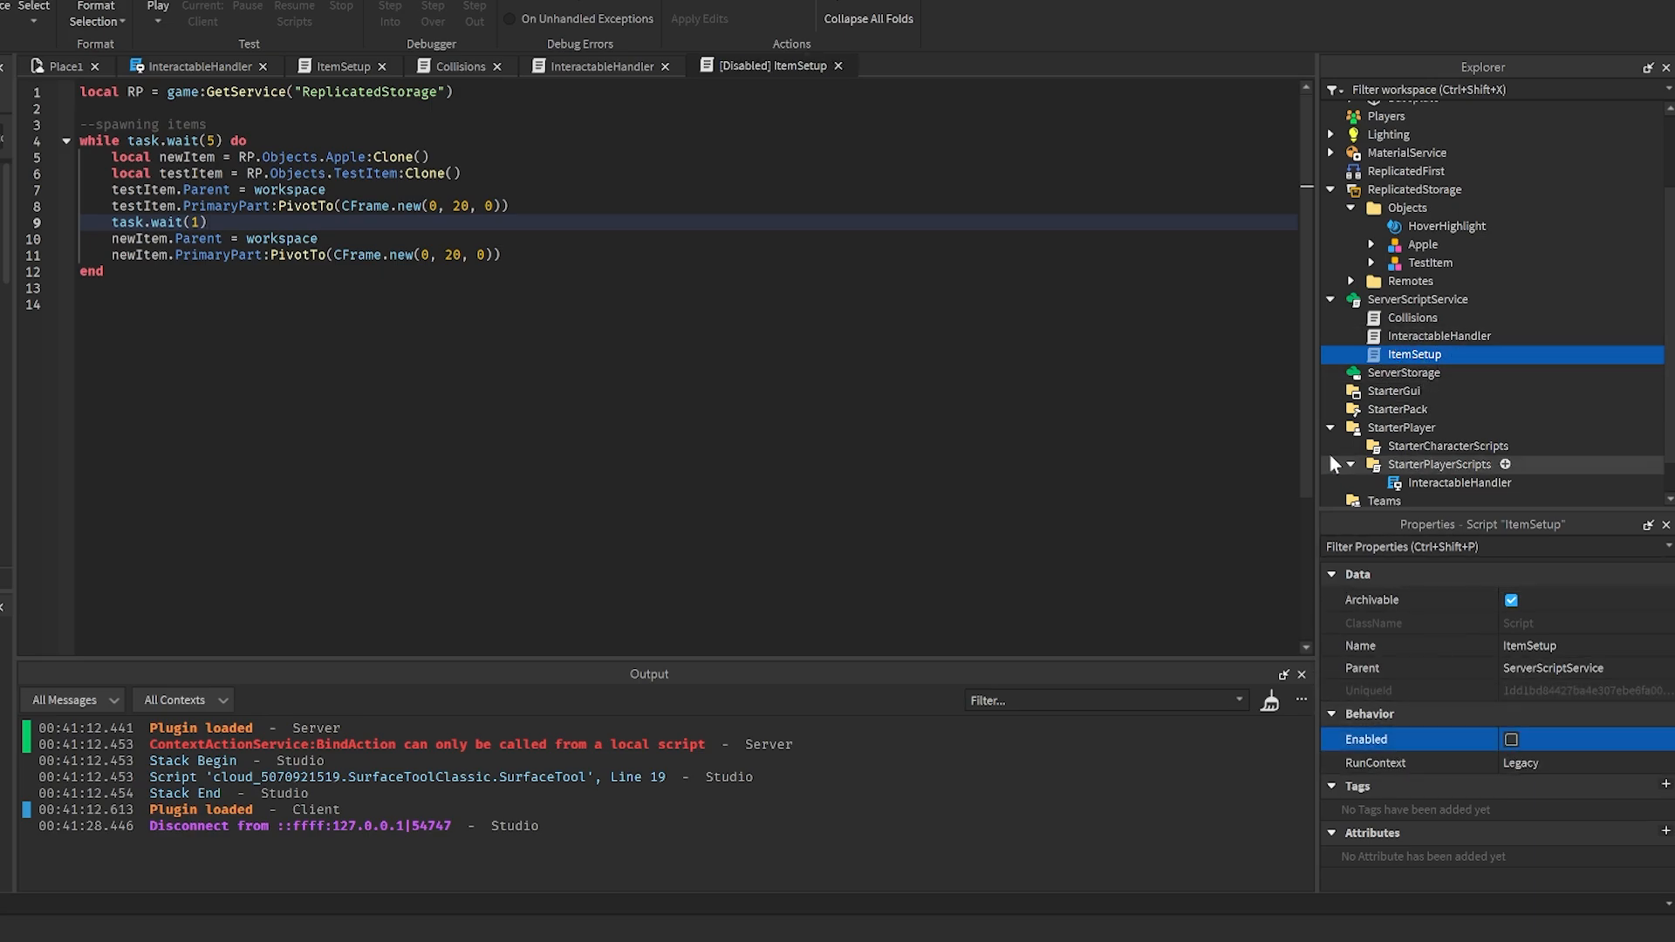
{"action": "left_click", "coordinate": [1350, 464]}
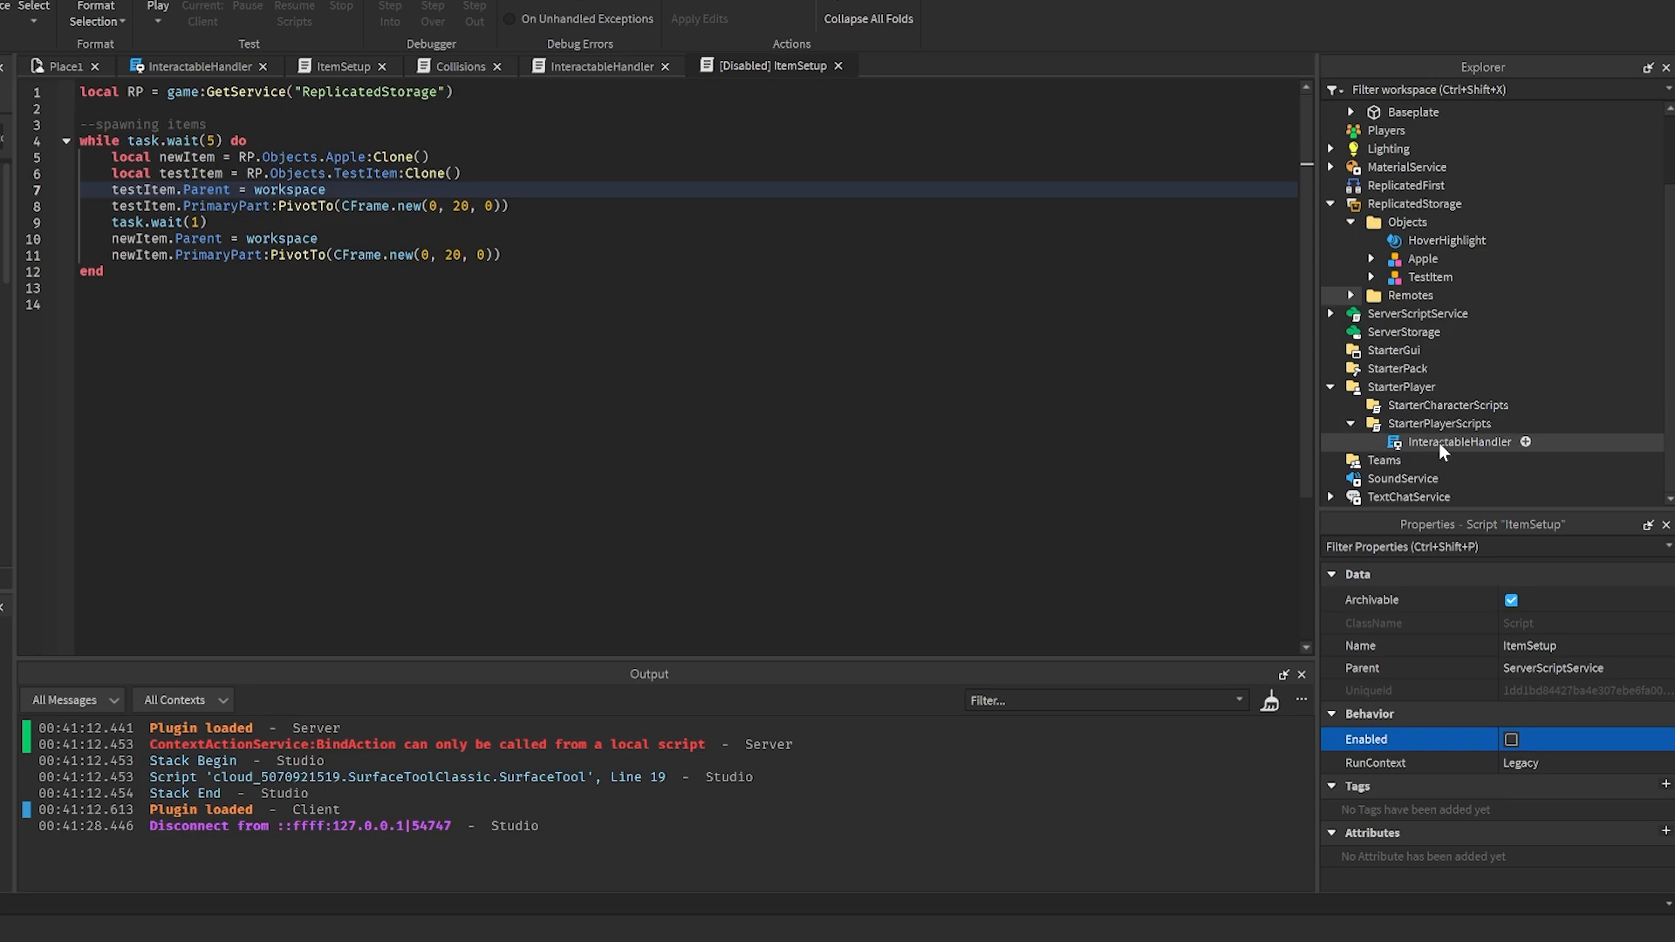
{"action": "left_click", "coordinate": [1458, 441]}
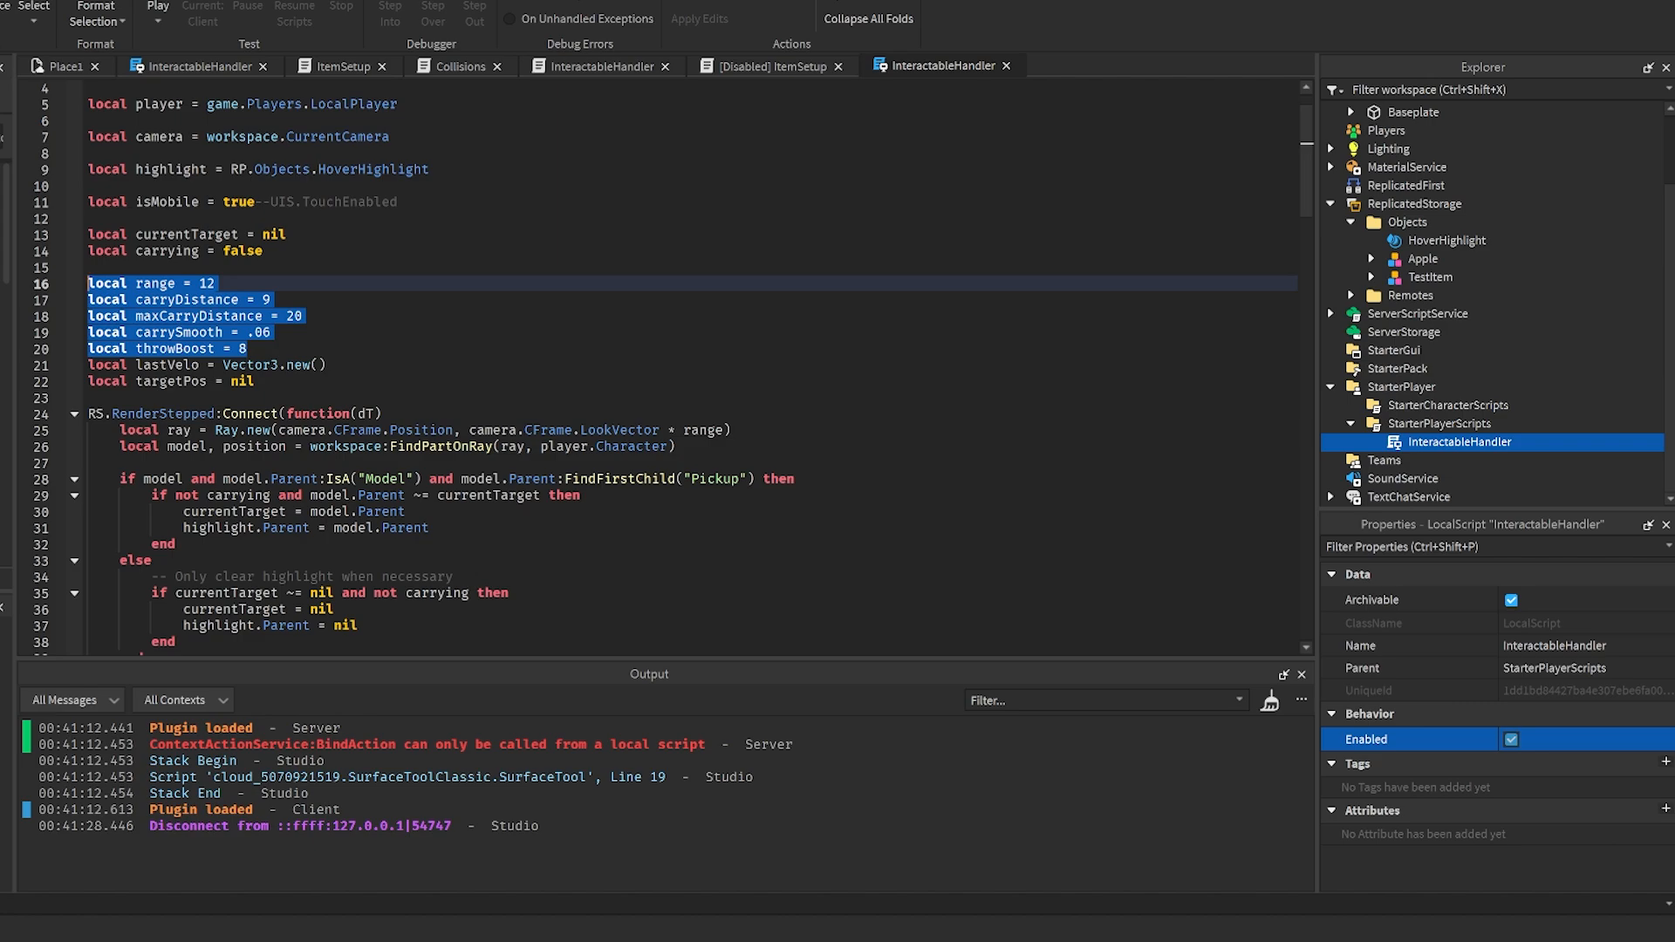
- Set carrySmooth in InteractableHandler to .16 and playtest the carry feel
{"action": "left_click", "coordinate": [150, 283]}
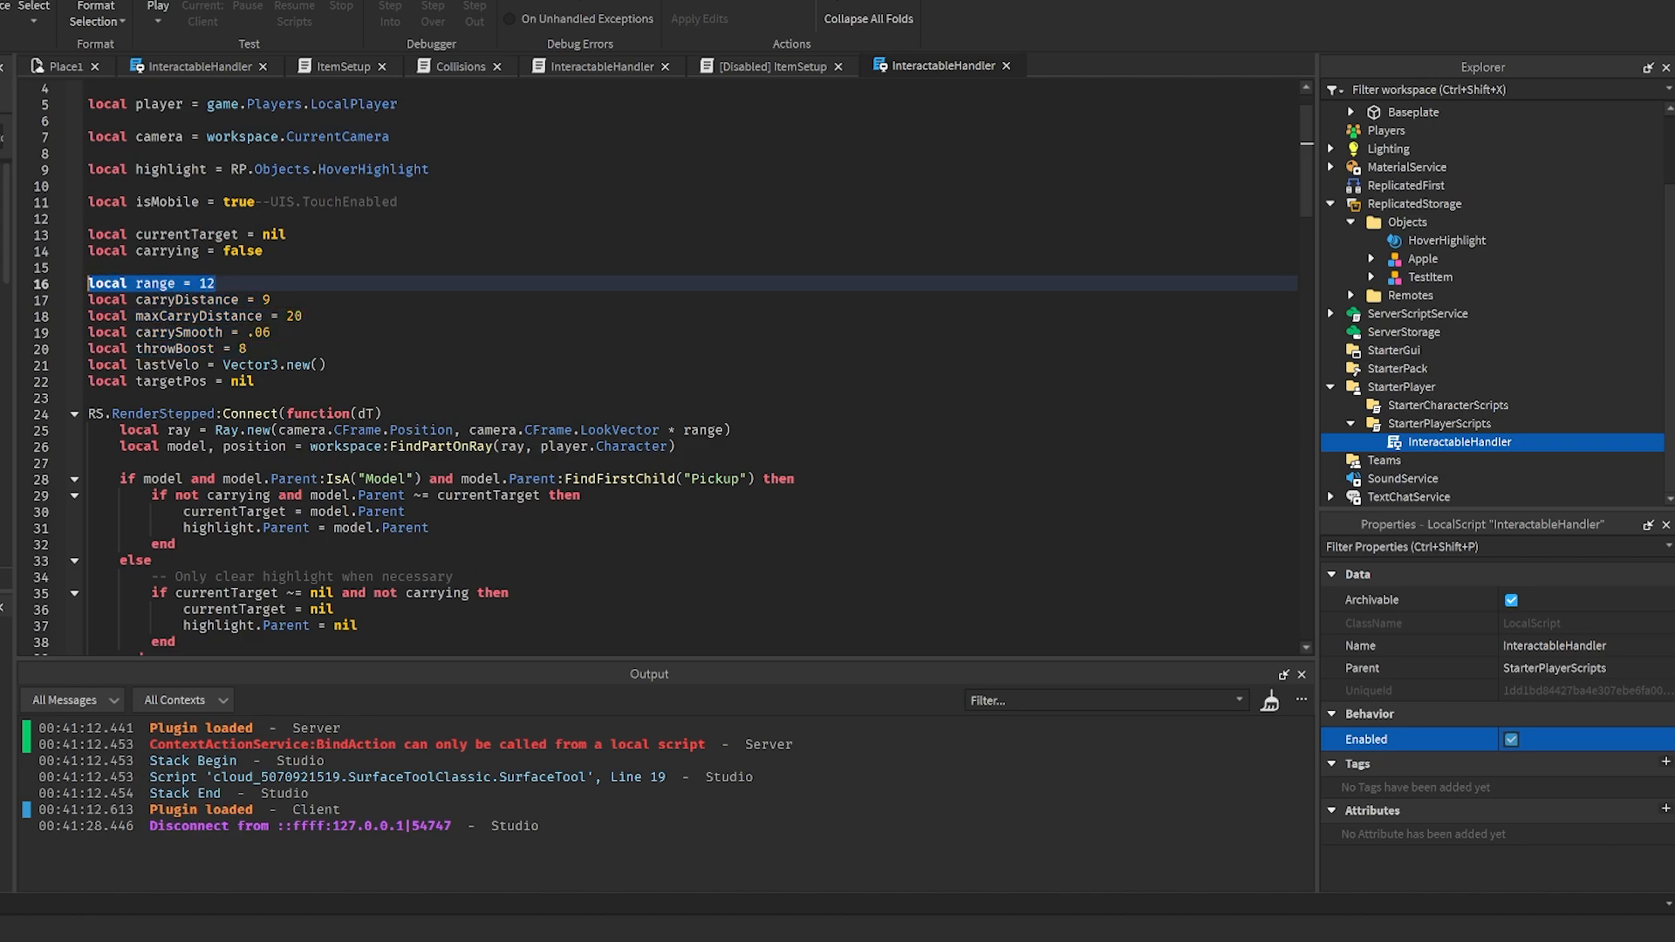
{"action": "left_click", "coordinate": [176, 299]}
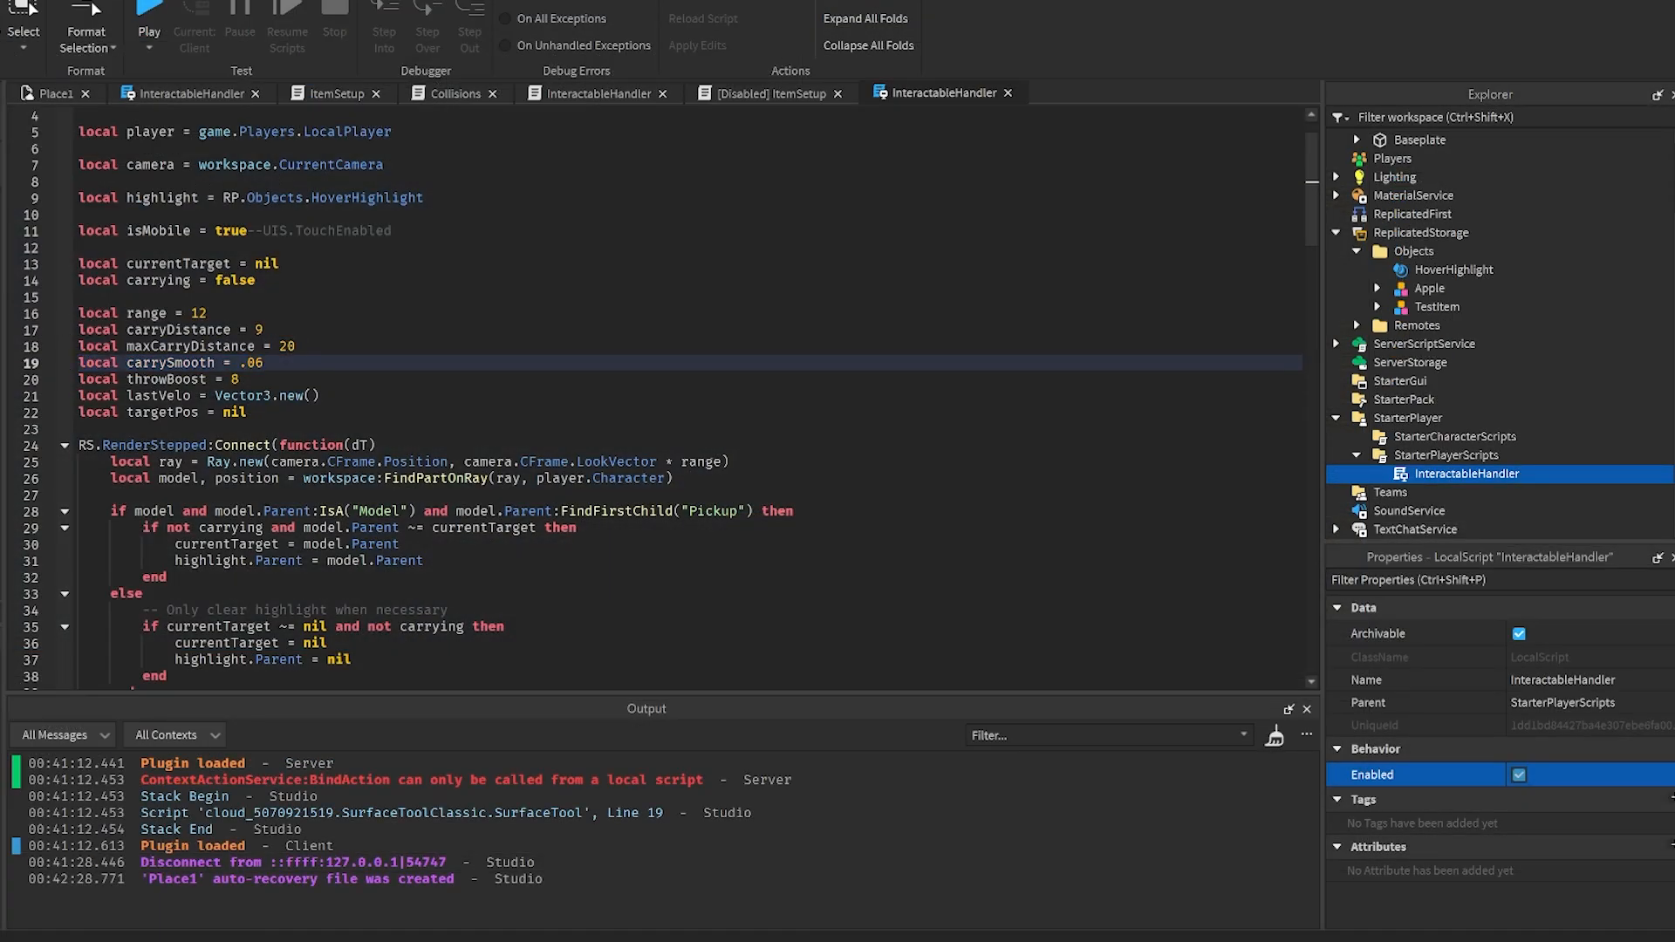
{"action": "type", "text": "001"}
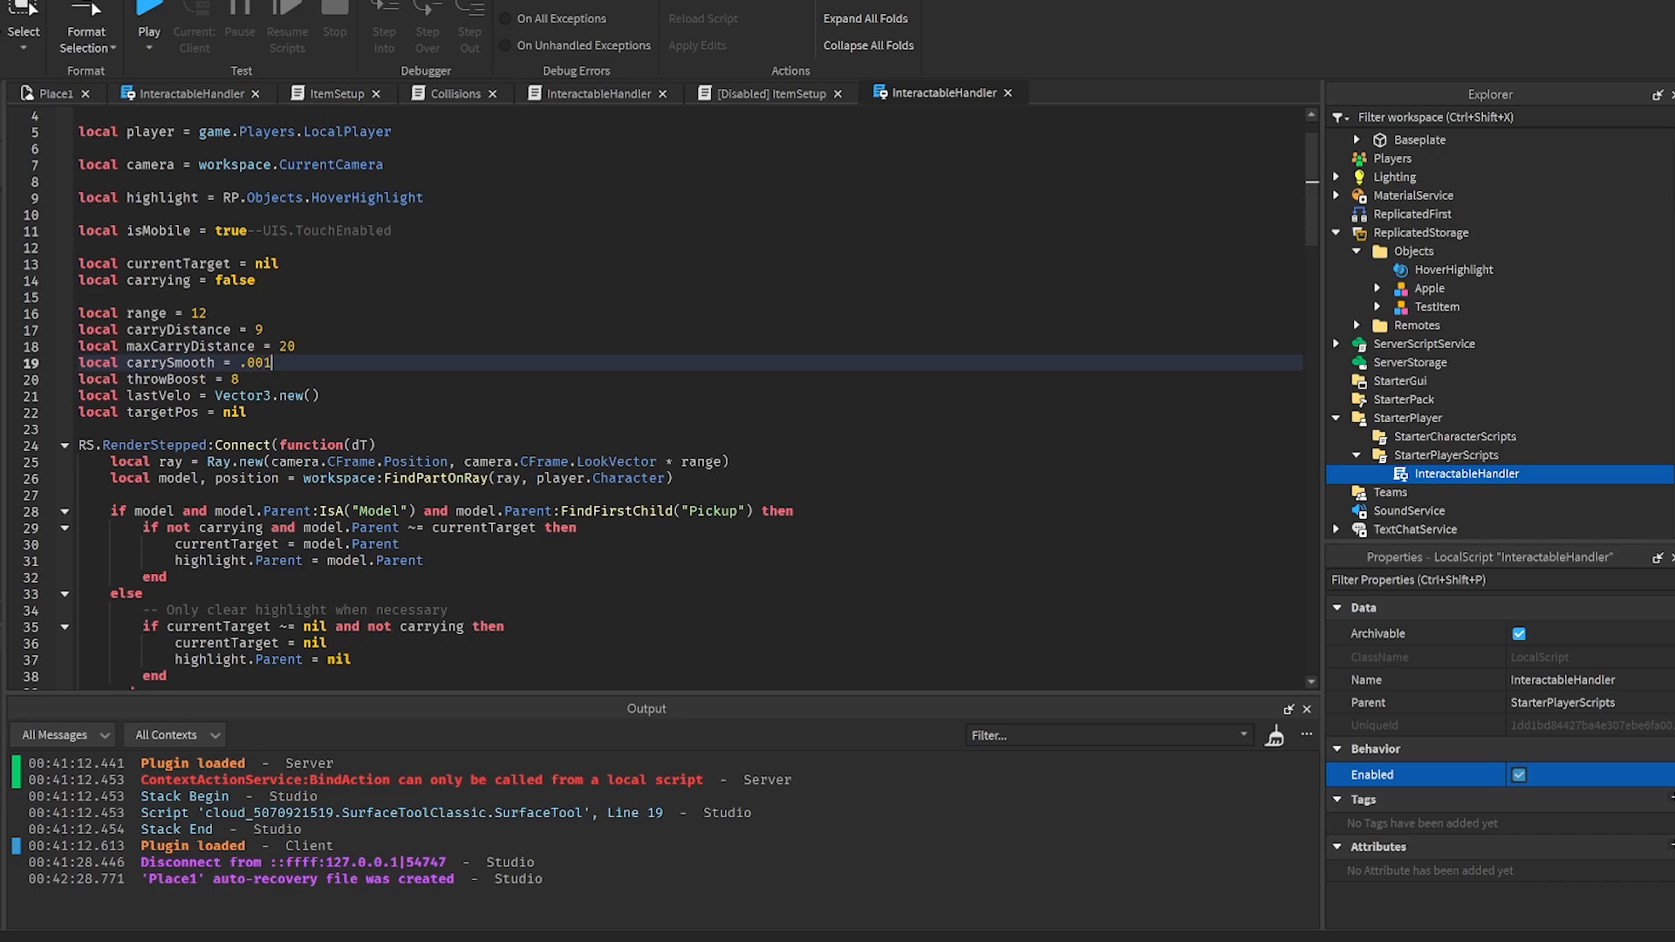
{"action": "left_click", "coordinate": [148, 19]}
{"action": "type", "text": "6"}
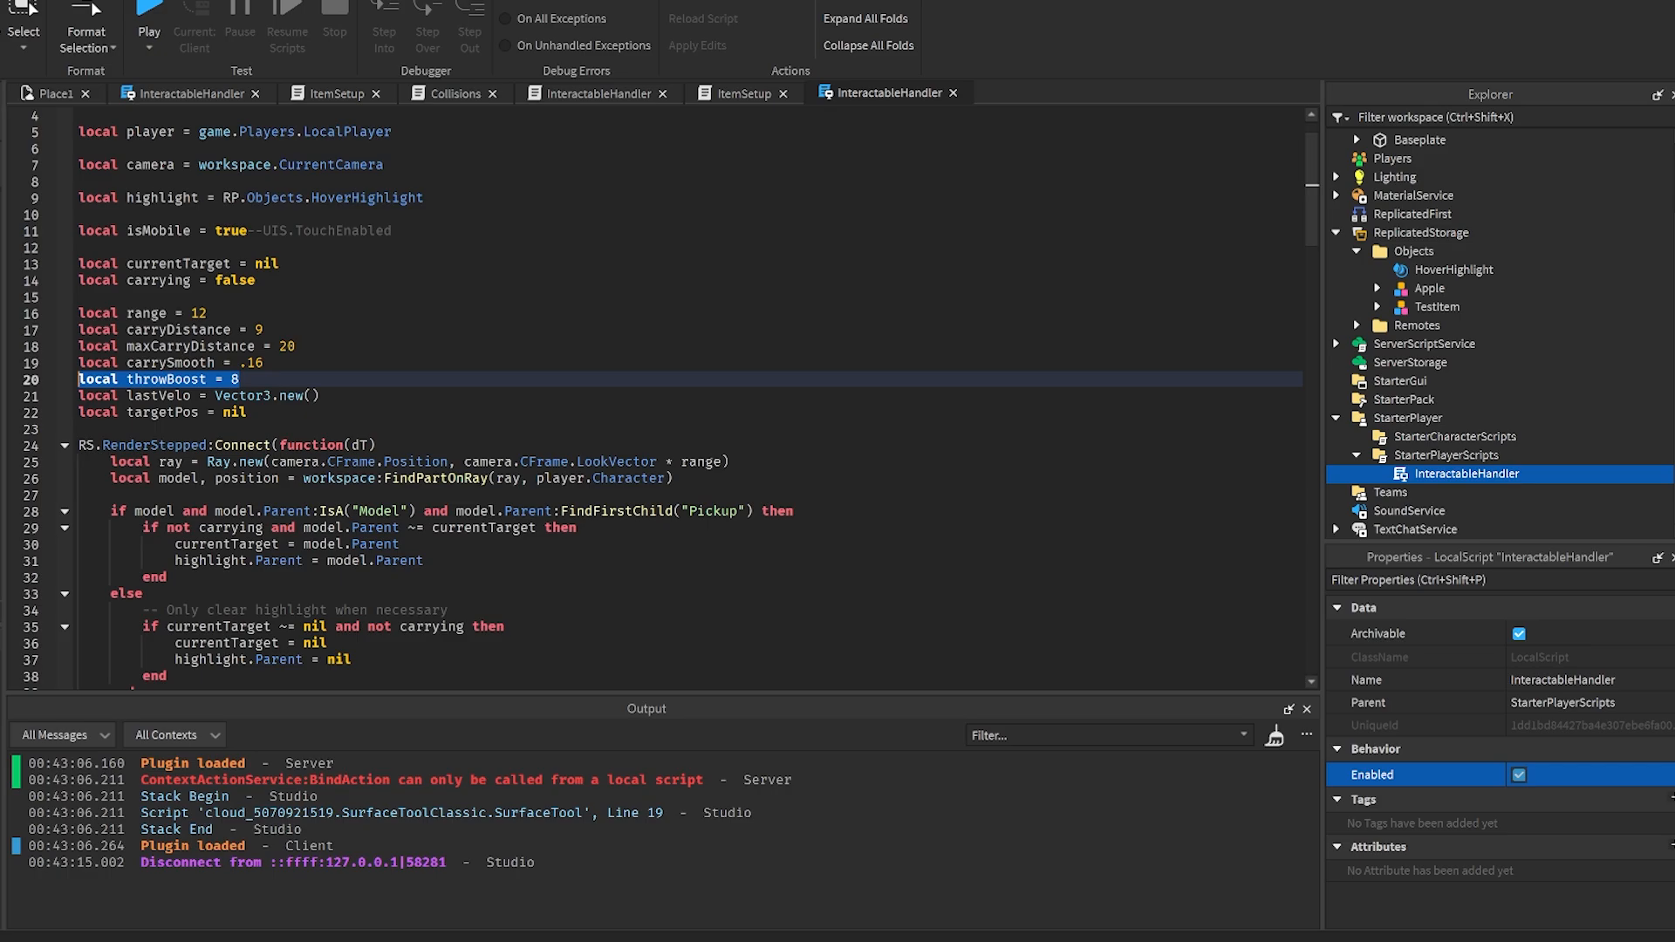
- Lower throwBoost from 8 to 2 and playtest the throw
{"action": "type", "text": "2"}
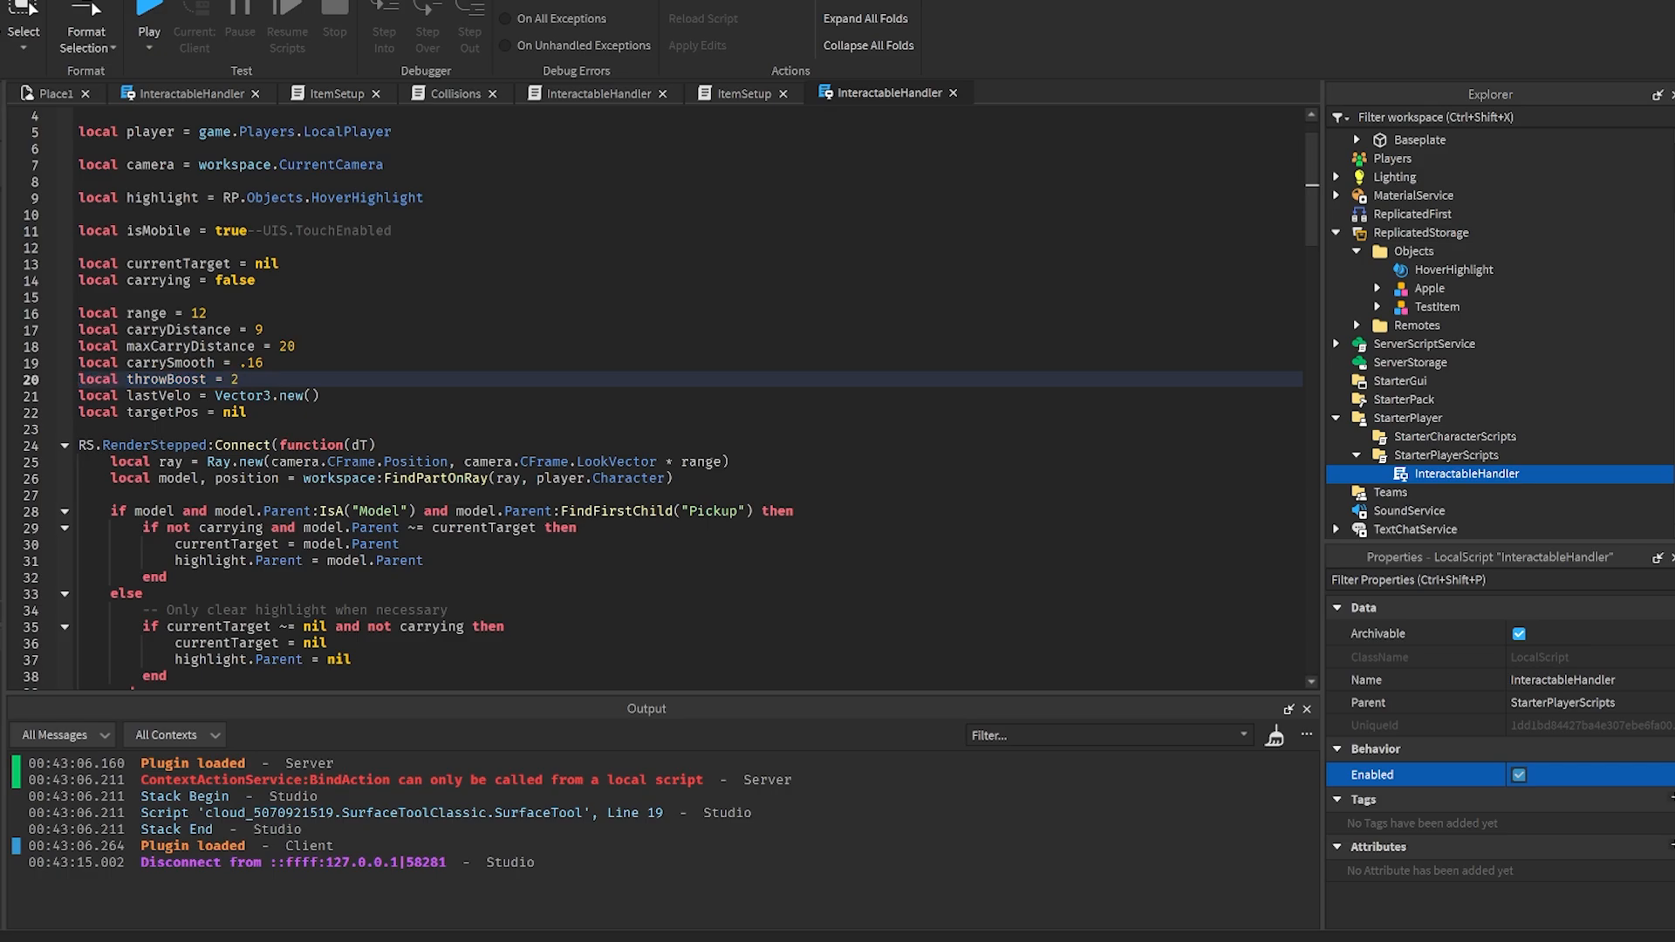
{"action": "left_click", "coordinate": [147, 19]}
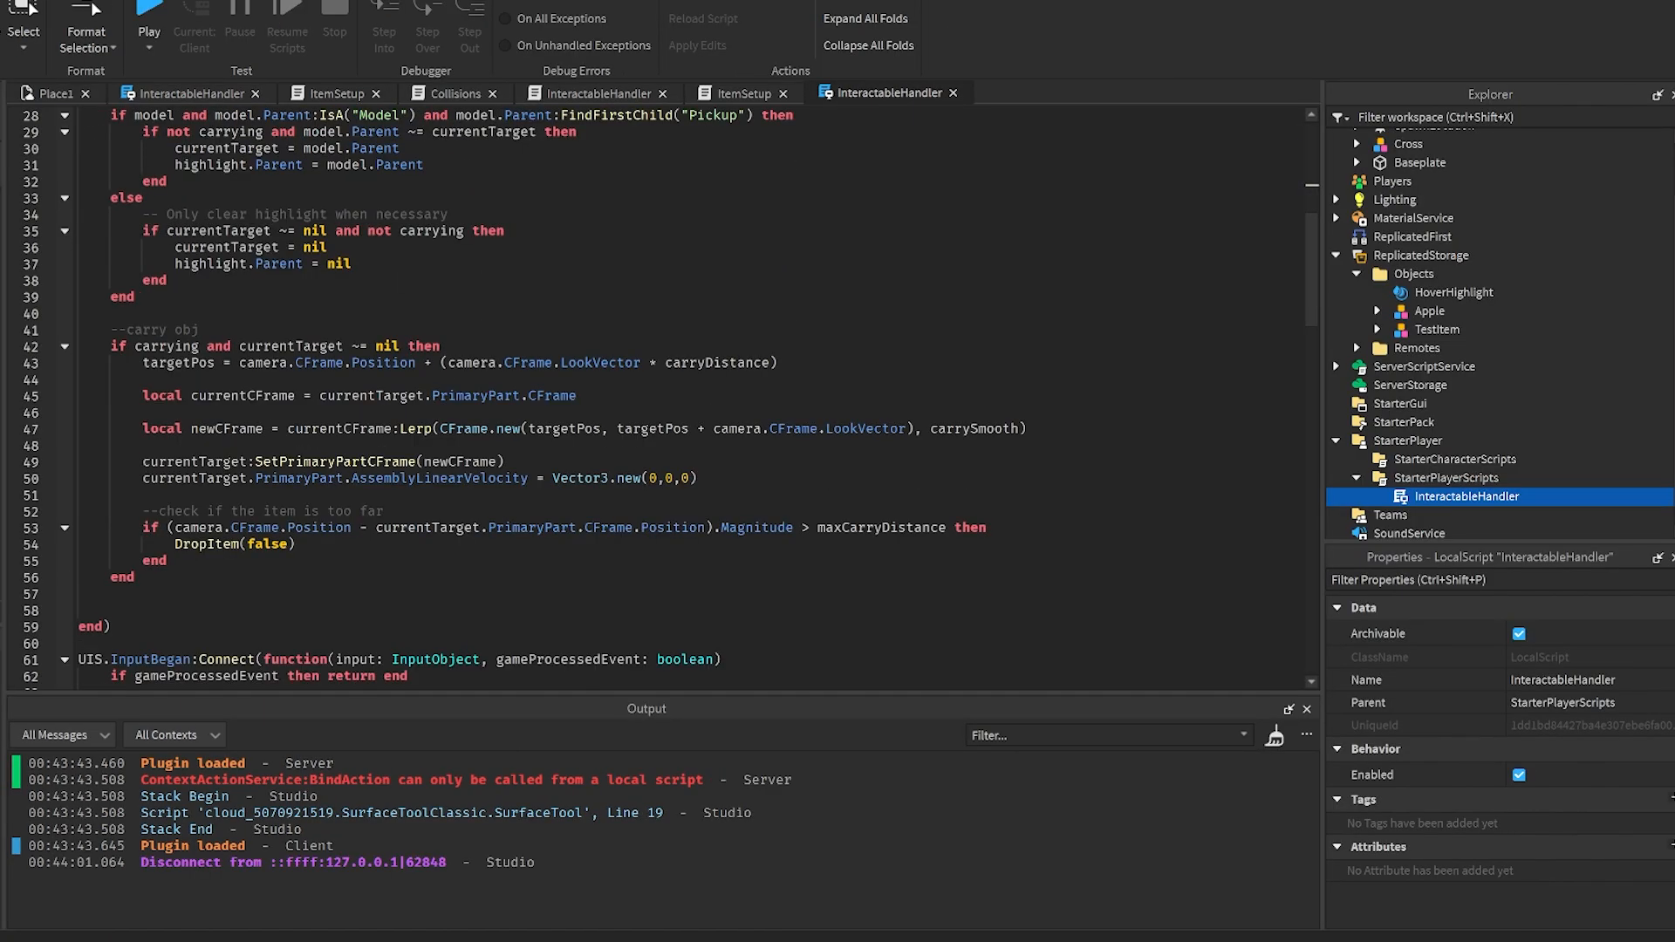
- Review the handler's Pickup hover check, then return to the Place1 scene with the cross on the baseplate
{"action": "scroll", "scroll_direction": "up", "scroll_amount": 3}
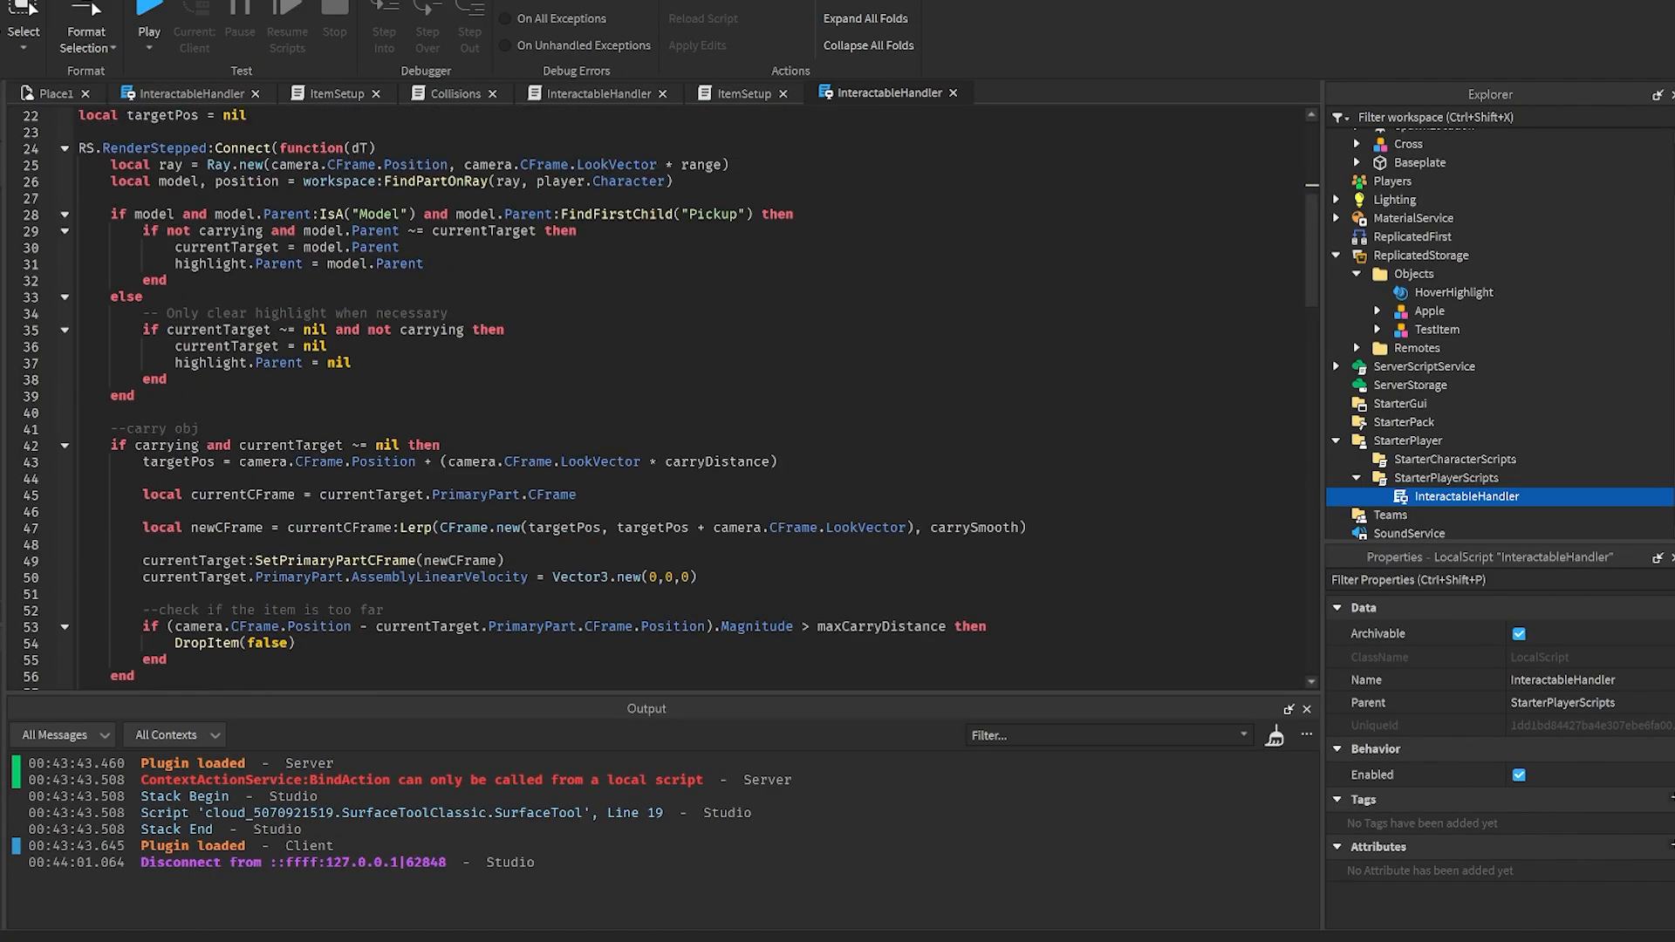
{"action": "double_click", "coordinate": [600, 213]}
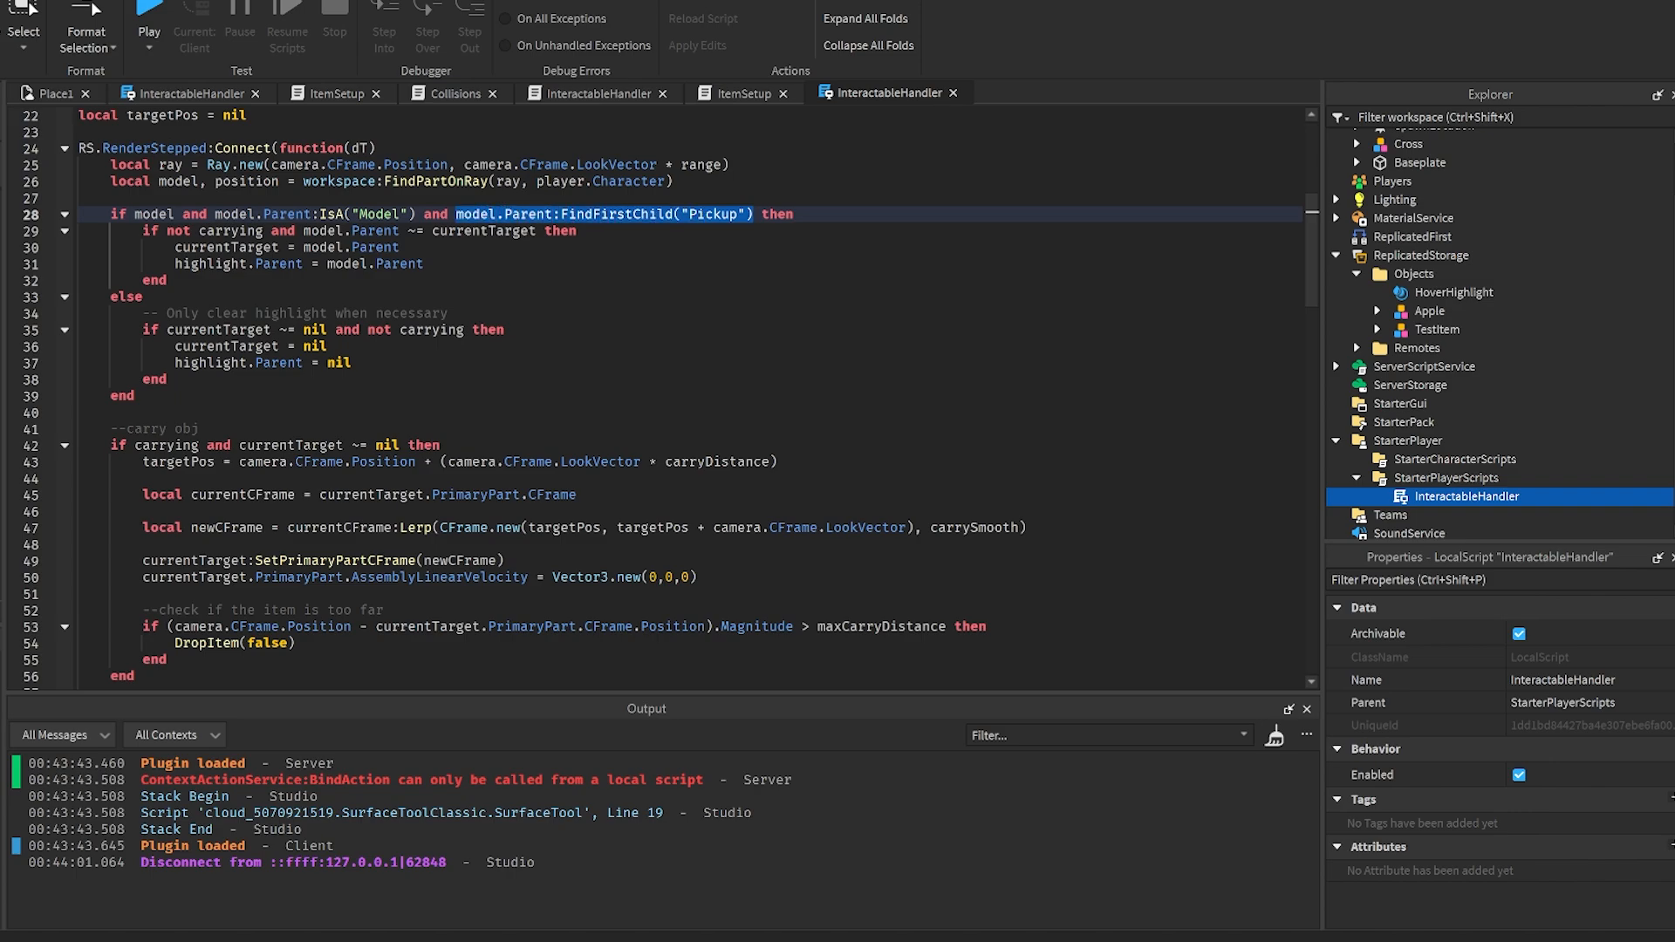
{"action": "scroll", "scroll_direction": "down", "scroll_amount": 3}
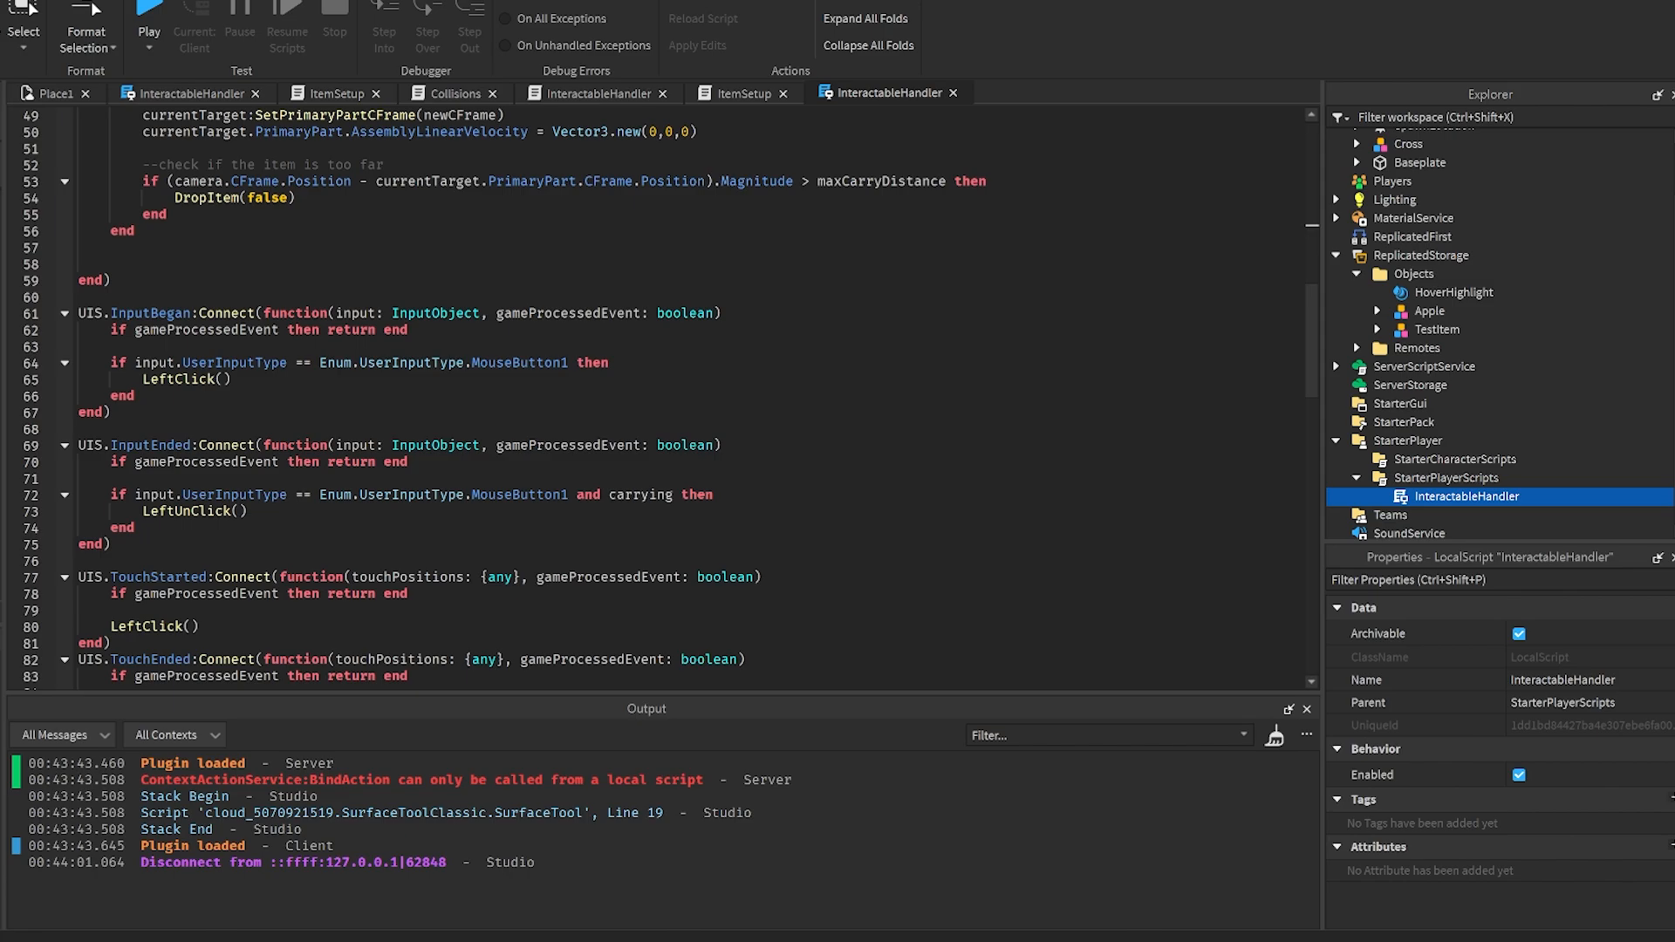
{"action": "left_click", "coordinate": [54, 92]}
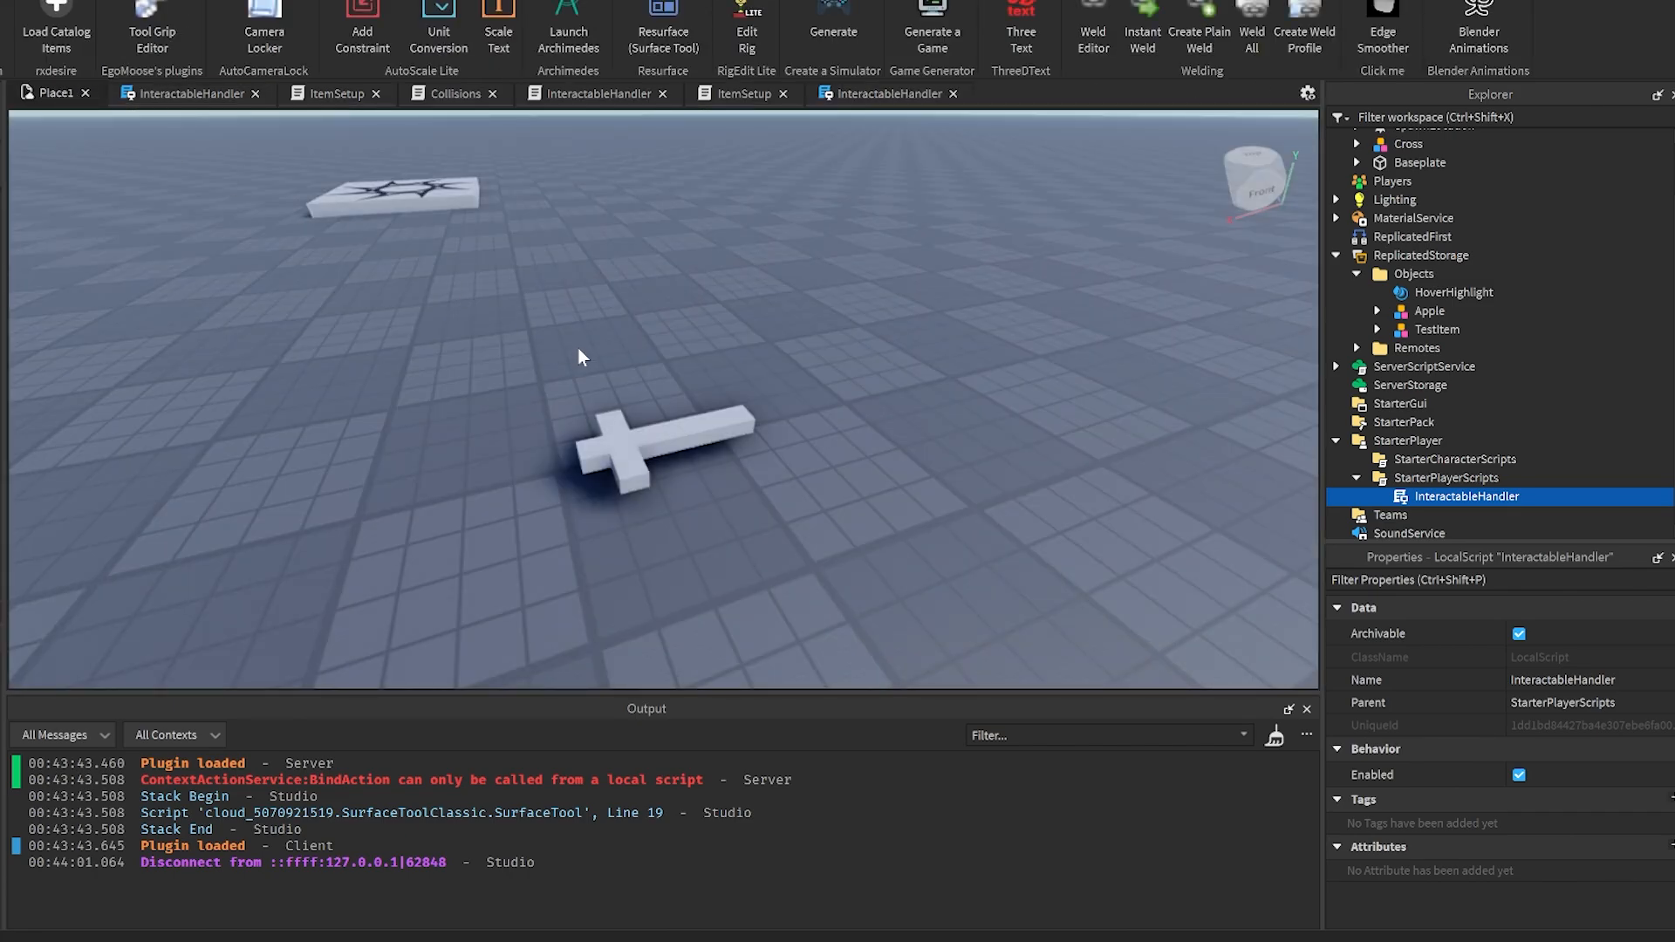